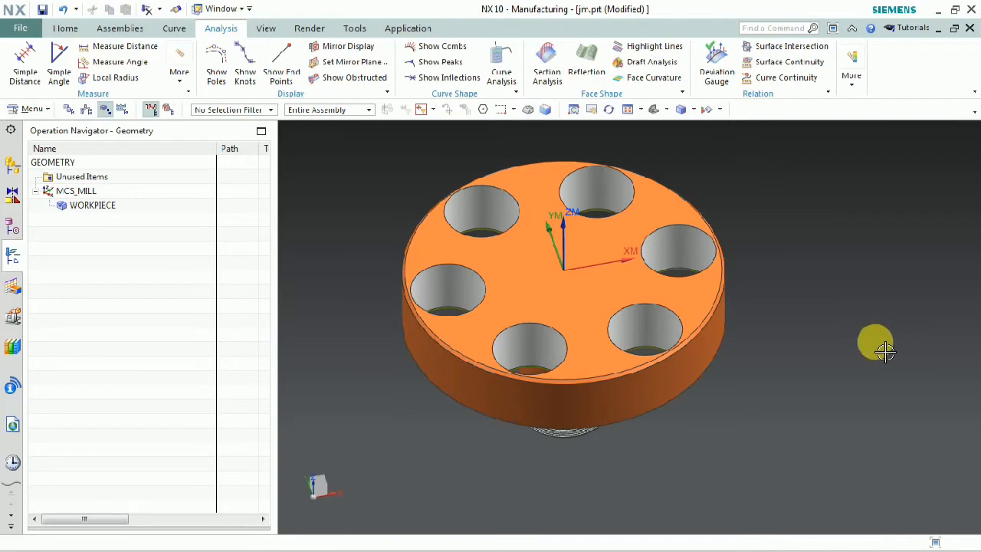
pyautogui.moveTo(881, 356)
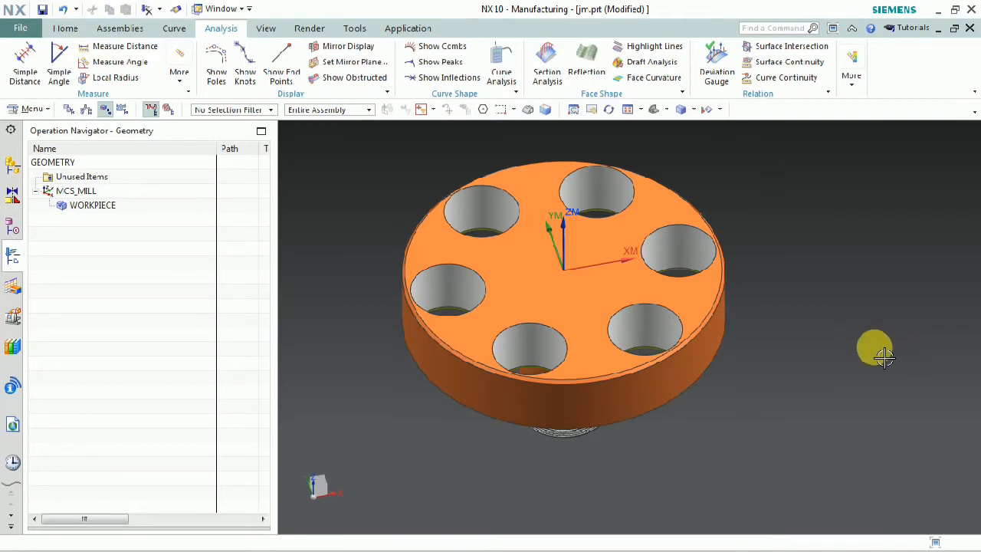
# Step: Inspect the disc, then review and accept the MCS_MILL coordinate system settings
pyautogui.moveTo(882, 356); pyautogui.dragTo(912, 376)
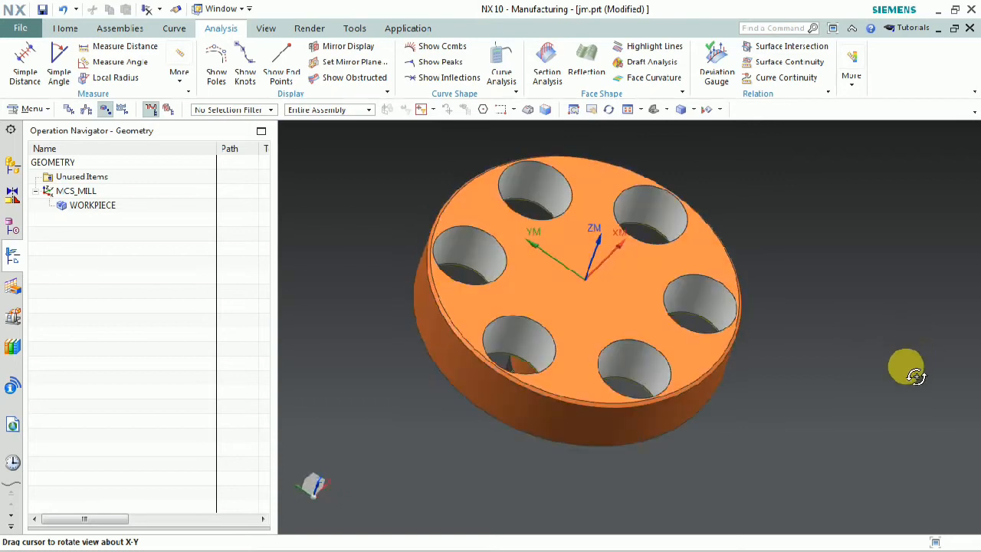
pyautogui.moveTo(906, 376); pyautogui.dragTo(899, 360)
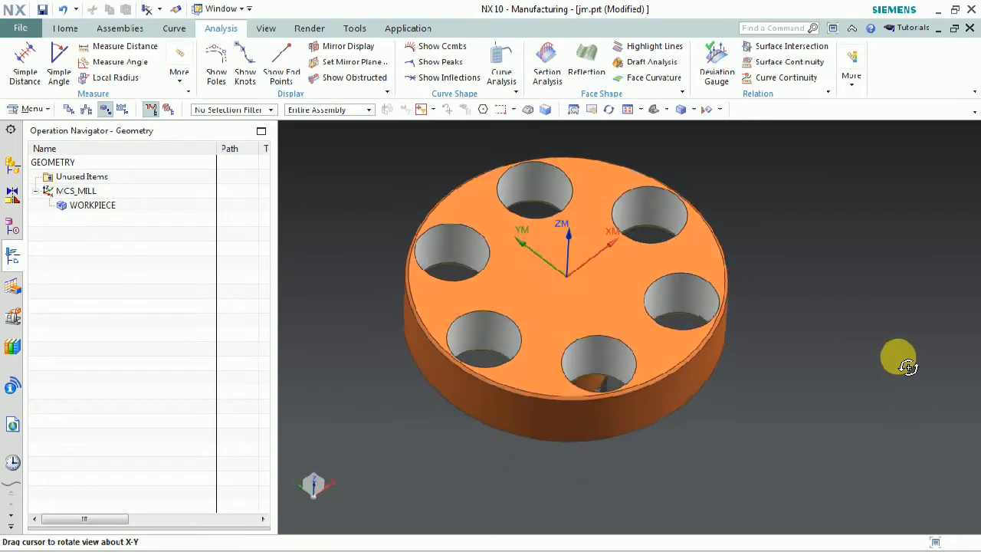
pyautogui.moveTo(909, 365); pyautogui.dragTo(893, 372)
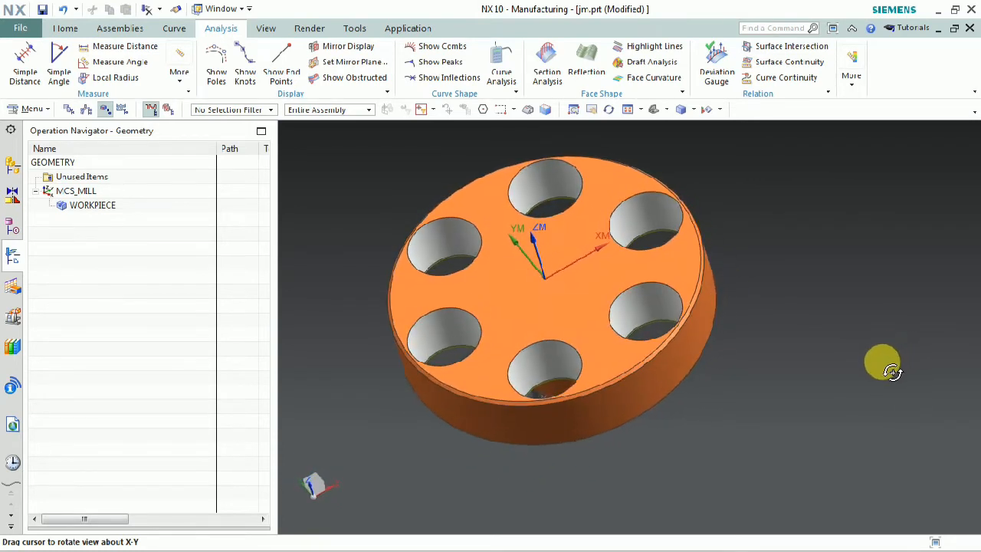
pyautogui.moveTo(882, 364); pyautogui.dragTo(895, 359)
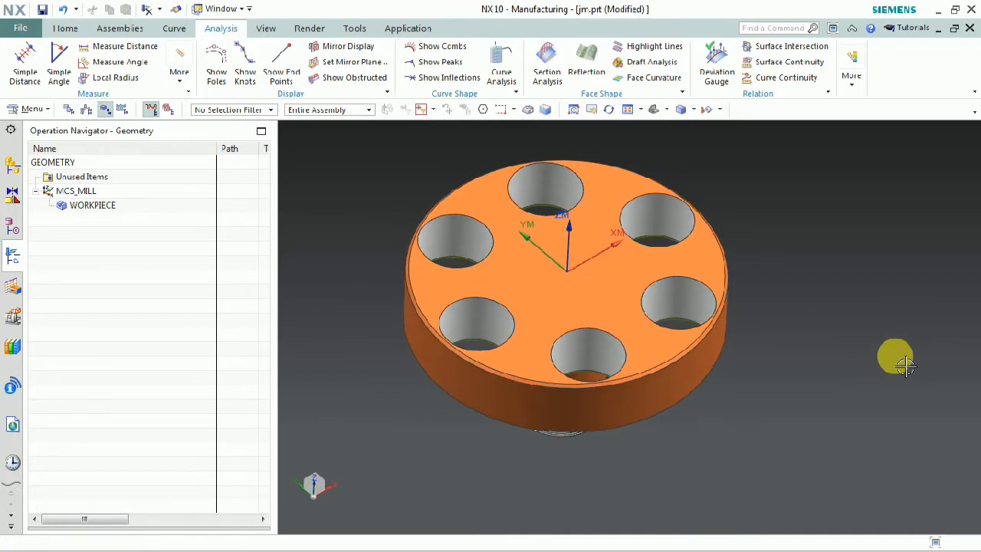
pyautogui.moveTo(153, 299)
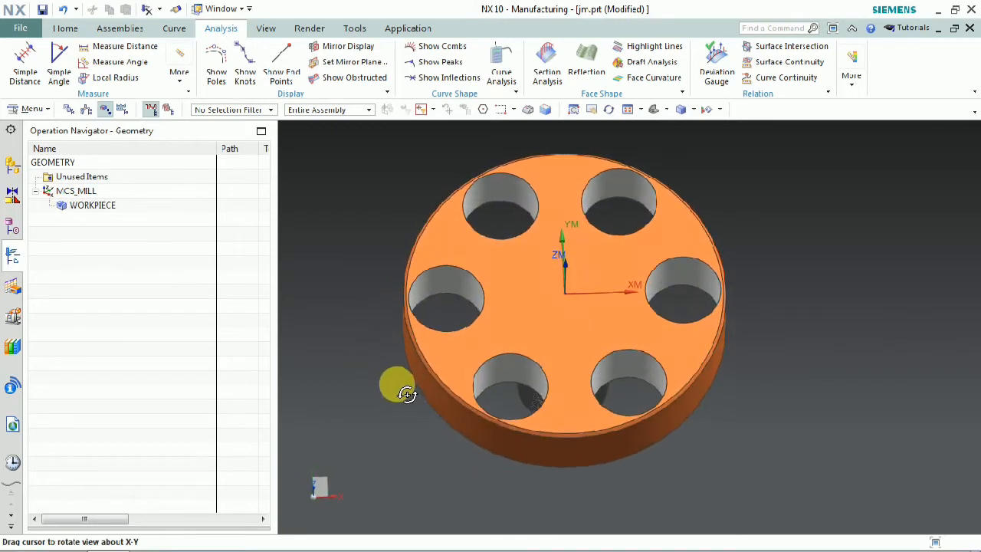
pyautogui.click(75, 190)
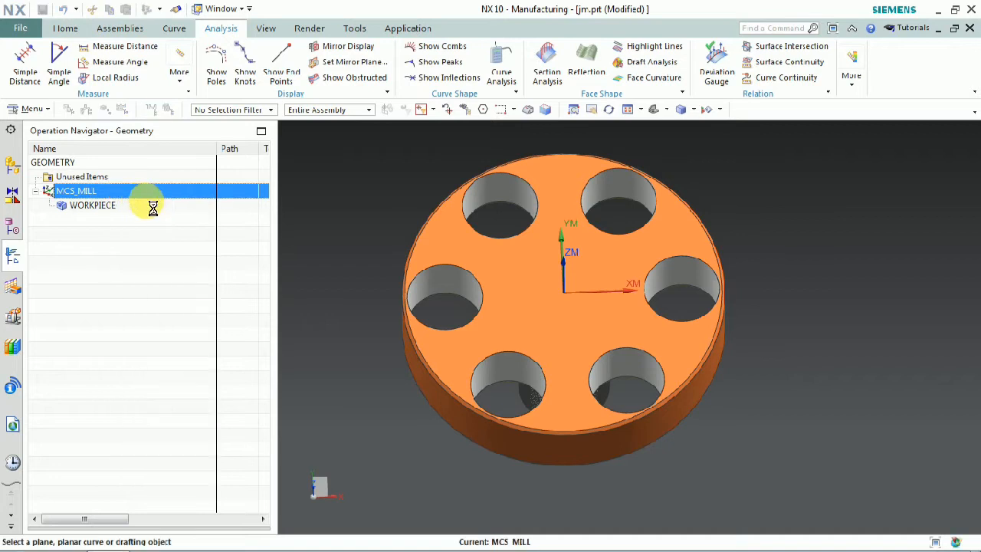
pyautogui.doubleClick(76, 190)
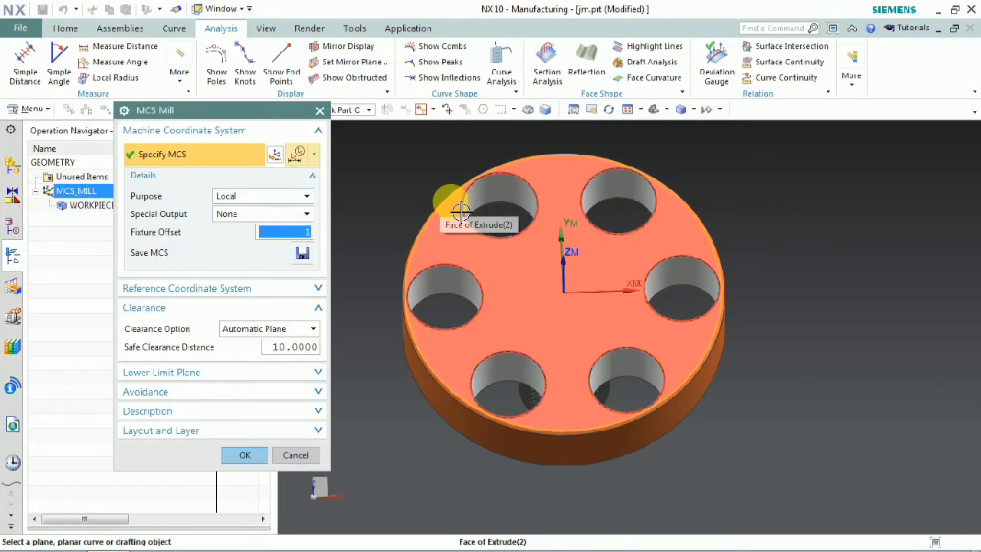
pyautogui.click(245, 454)
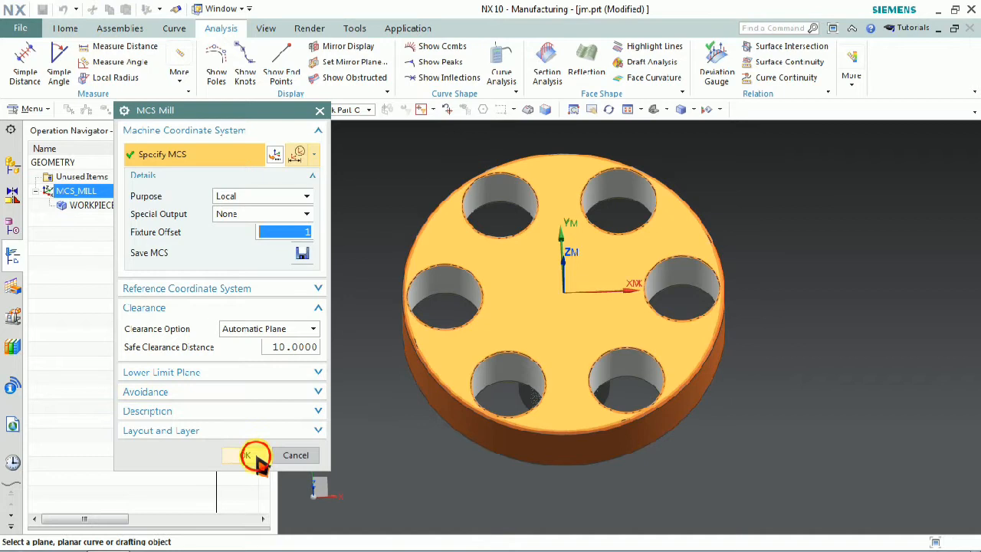
pyautogui.click(245, 455)
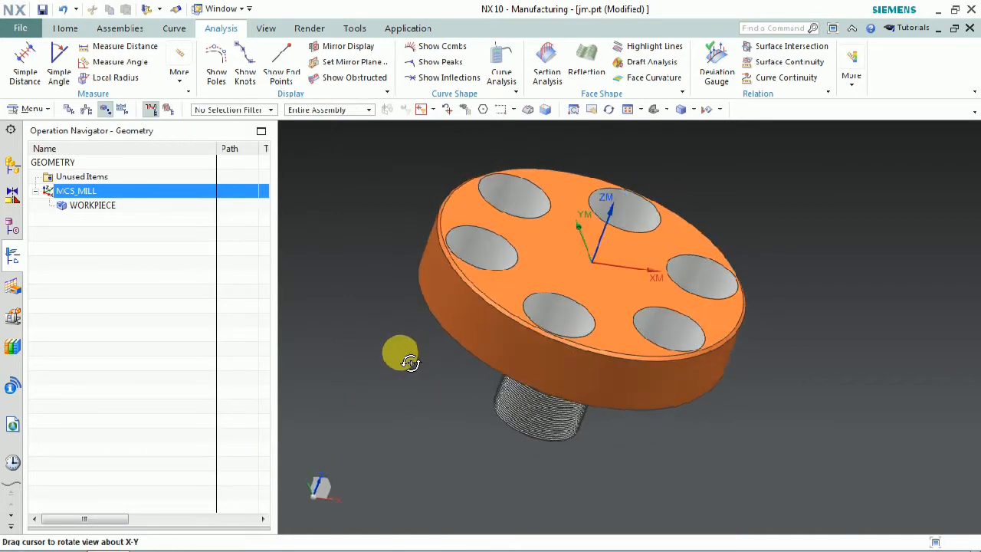
# Step: Review and accept the WORKPIECE geometry settings
pyautogui.click(92, 205)
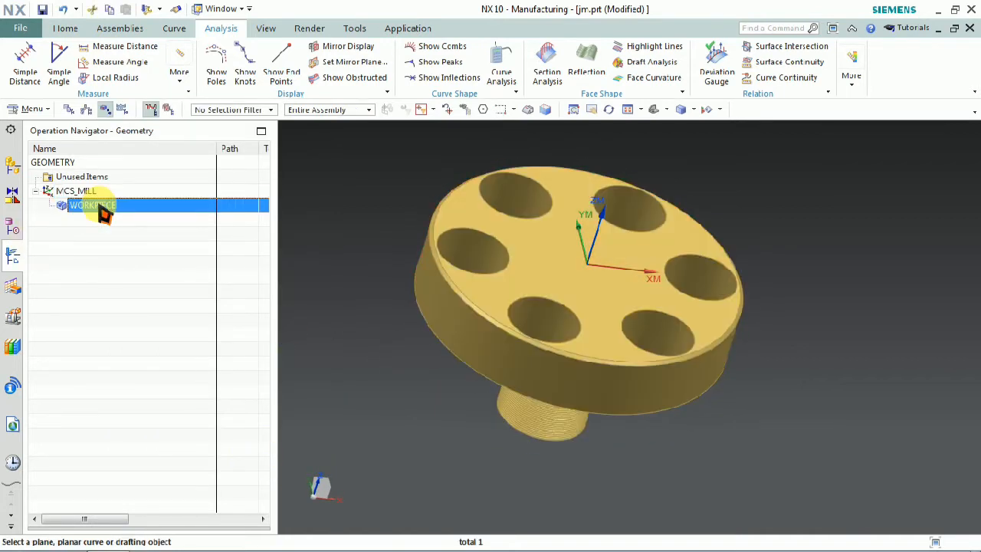
pyautogui.doubleClick(91, 205)
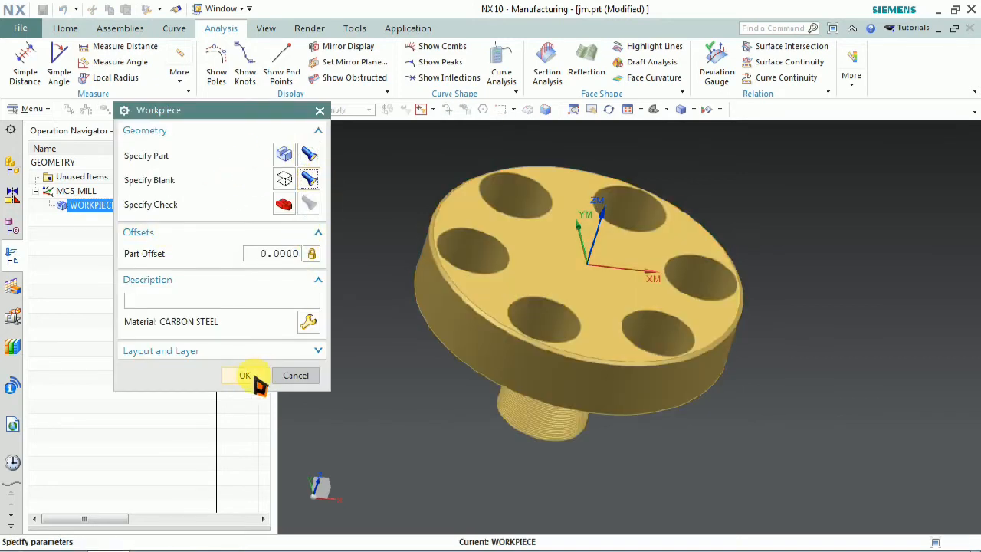
pyautogui.click(245, 375)
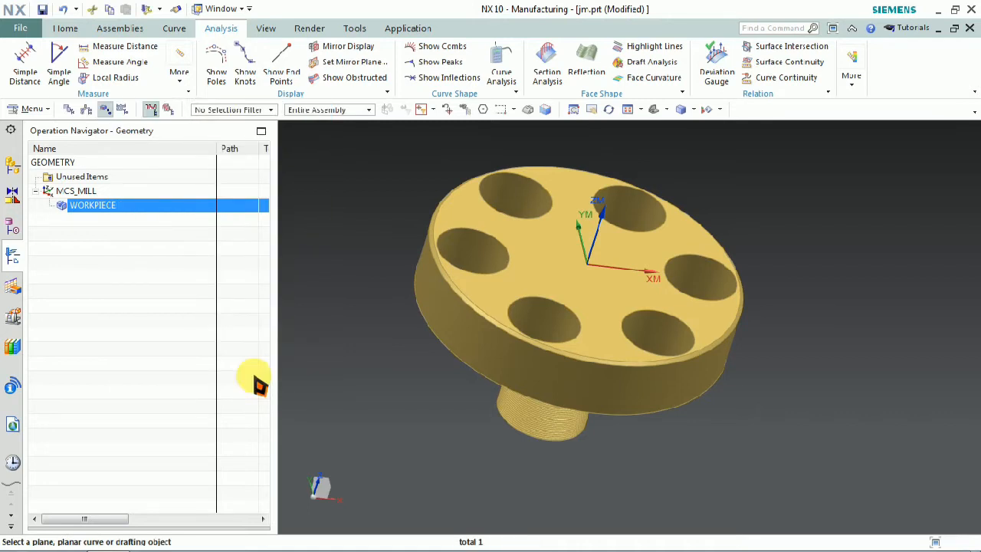
# Step: Insert a new operation under the WORKPIECE group
pyautogui.click(92, 204)
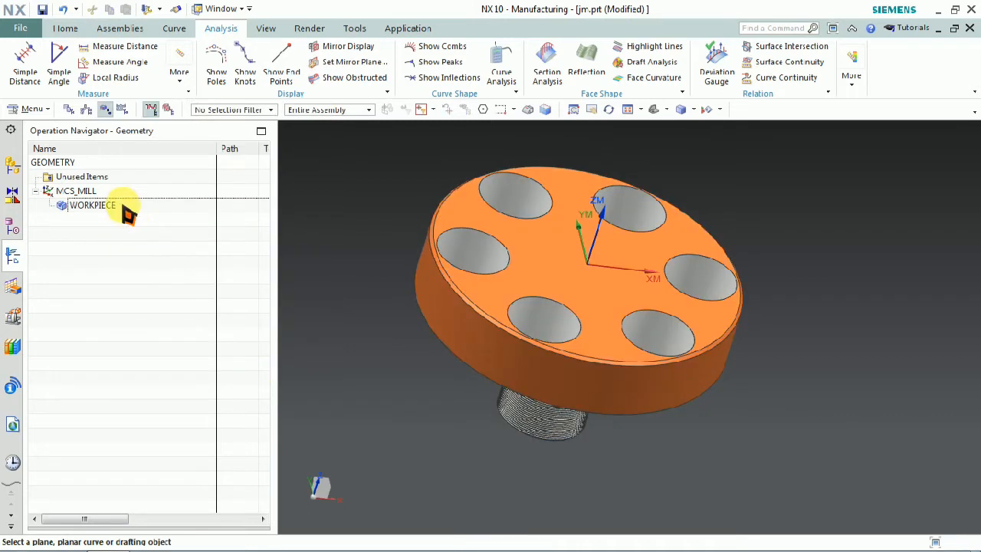
pyautogui.rightClick(92, 204)
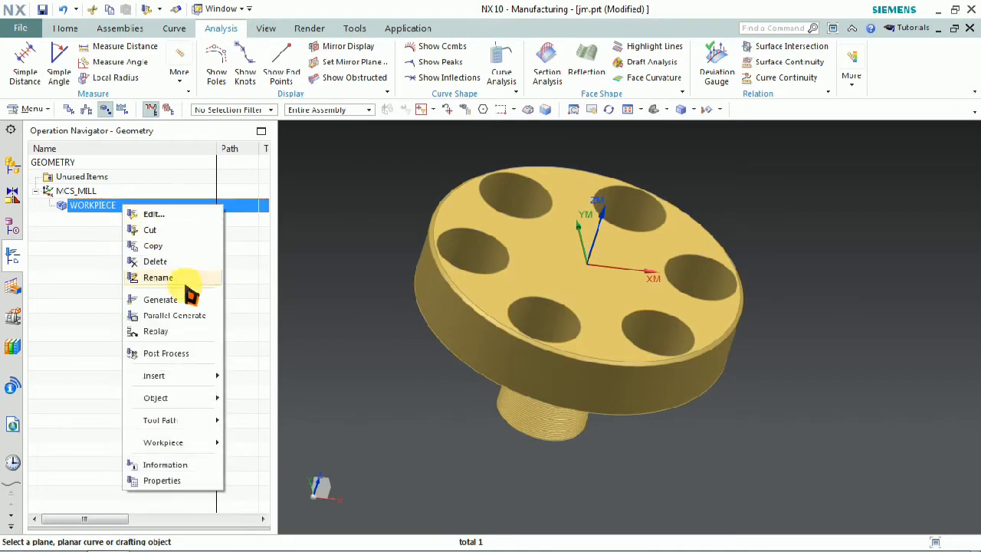
pyautogui.moveTo(154, 375)
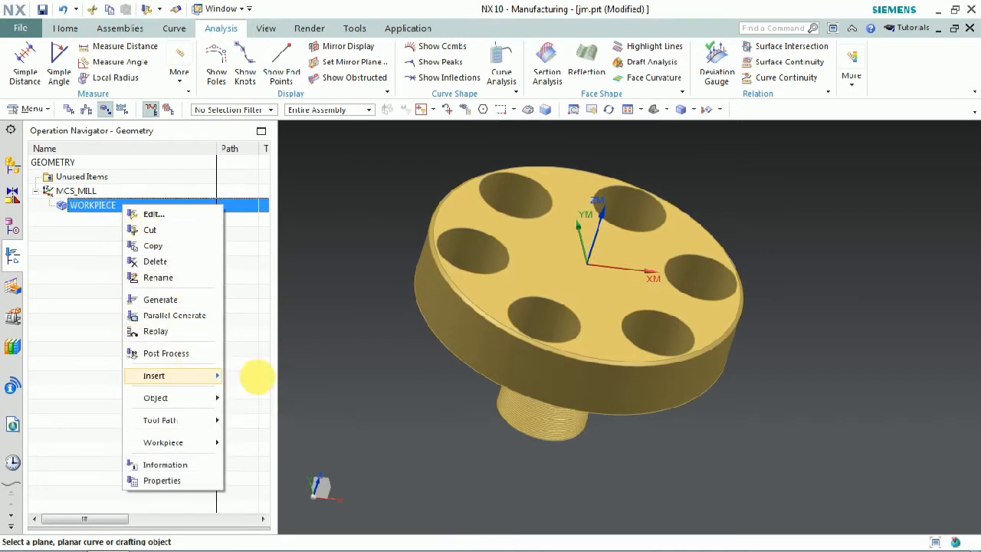
pyautogui.click(154, 375)
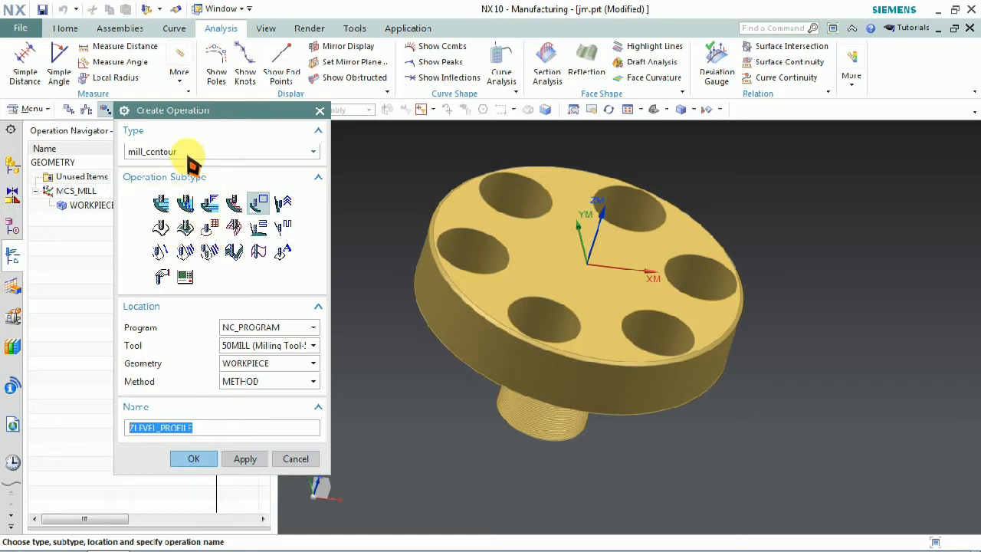
pyautogui.moveTo(259, 203)
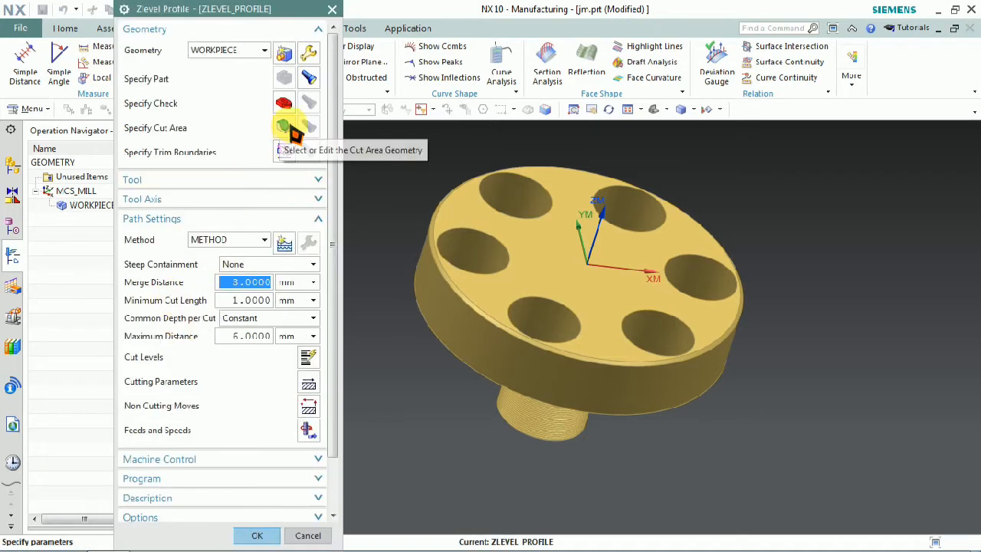
# Step: Use the right-hand hole face as cut area, 25MILL tool, 12 mm maximum distance, and generate
pyautogui.click(308, 129)
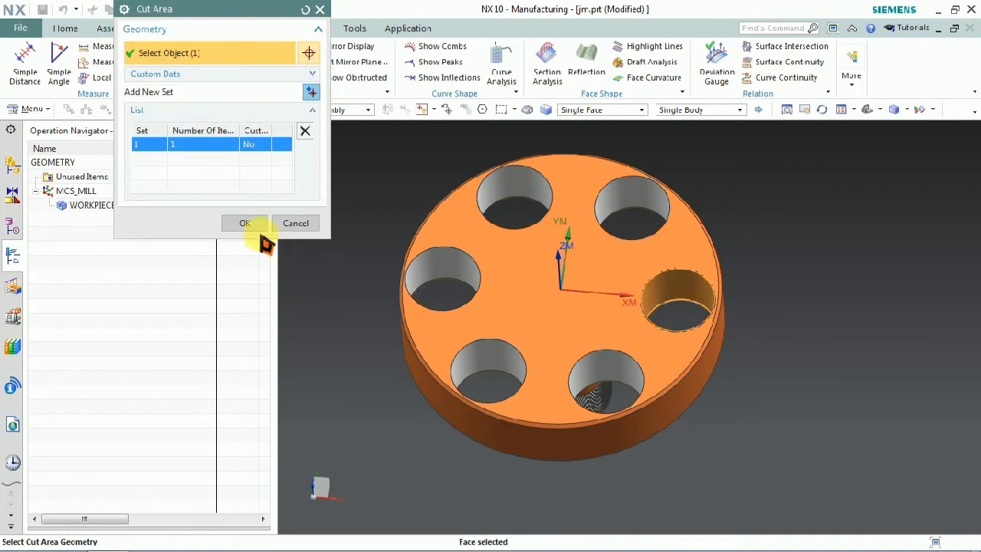
pyautogui.click(245, 222)
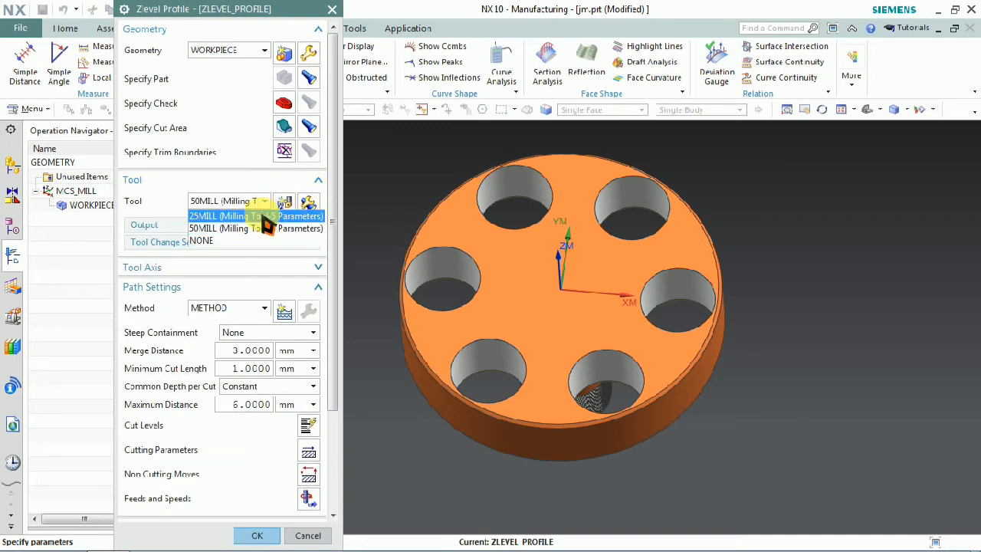
pyautogui.click(223, 216)
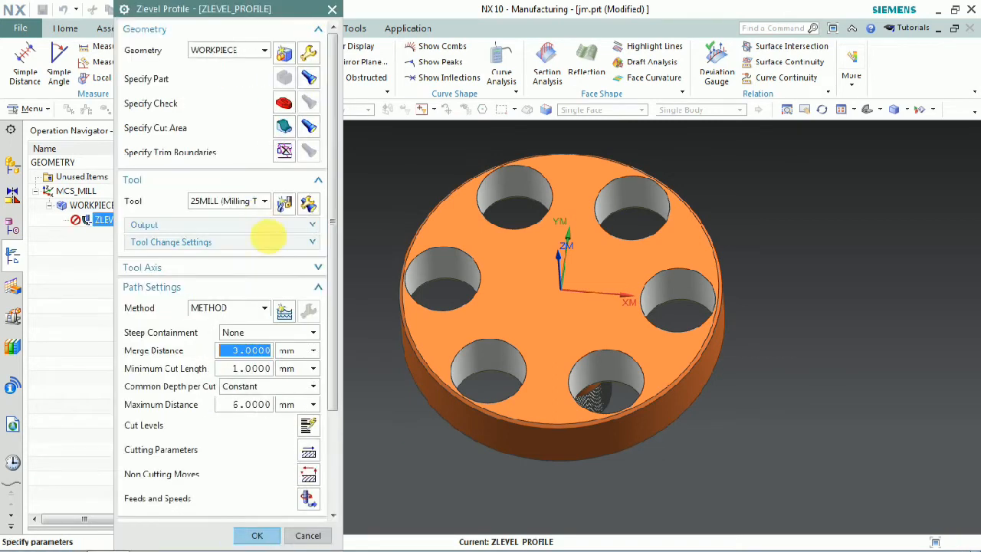
pyautogui.click(246, 404)
pyautogui.write('12')
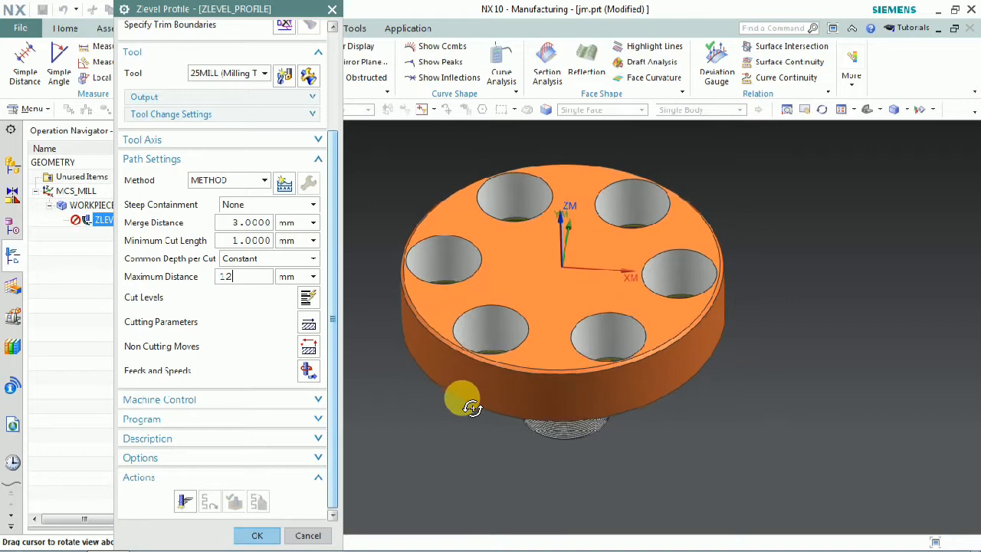
pyautogui.click(185, 501)
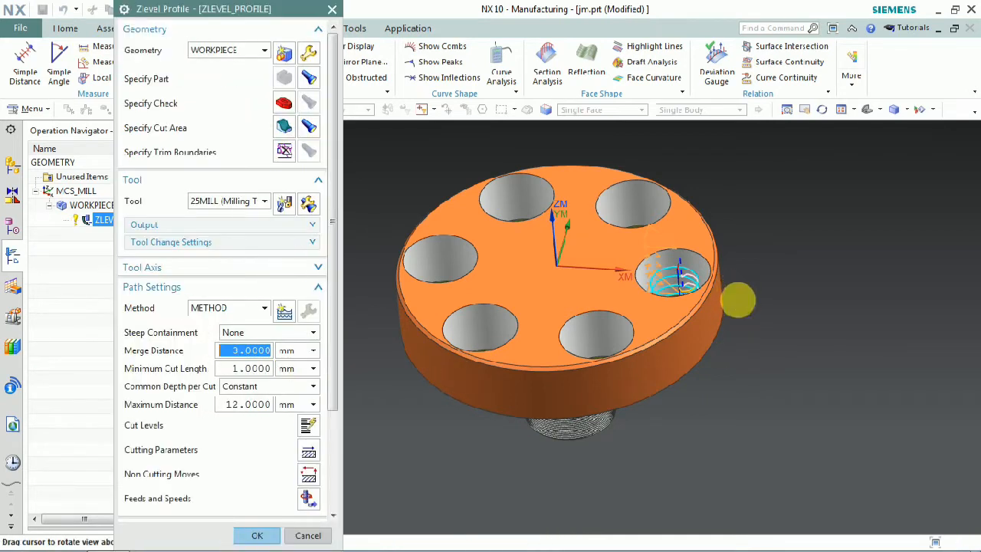
pyautogui.moveTo(675, 276); pyautogui.dragTo(766, 272)
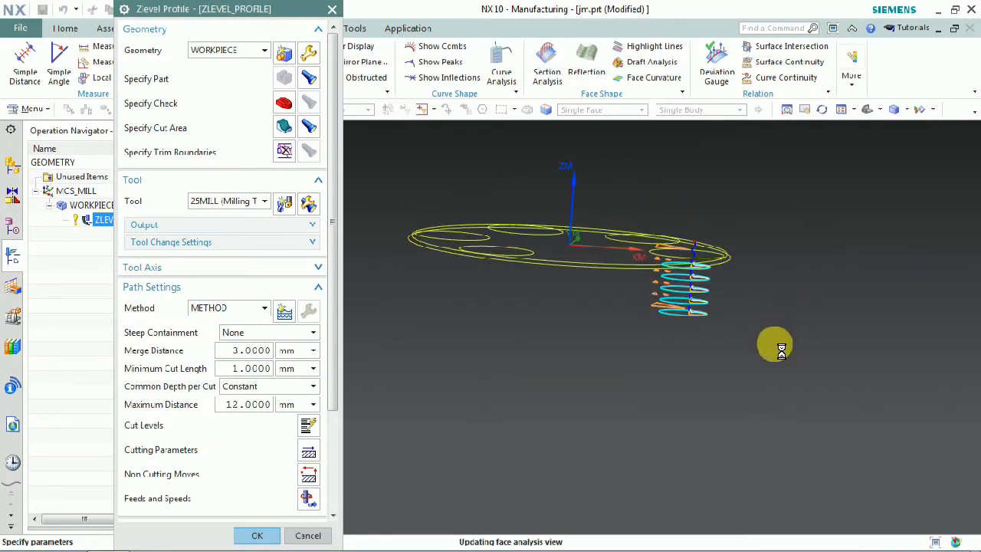
pyautogui.moveTo(774, 349); pyautogui.dragTo(790, 341)
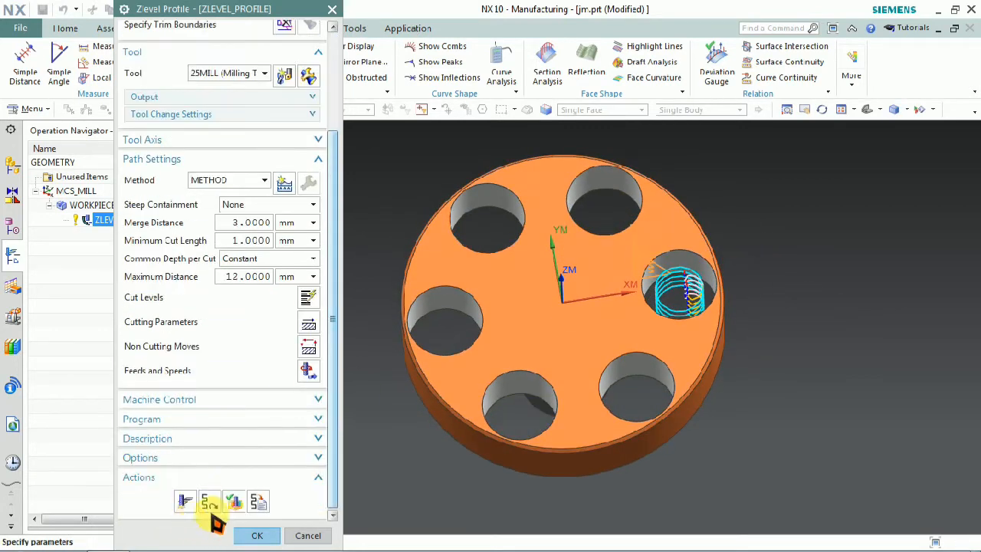
# Step: Step the tool through the right-hole toolpath, play to the end, and close visualization
pyautogui.click(209, 502)
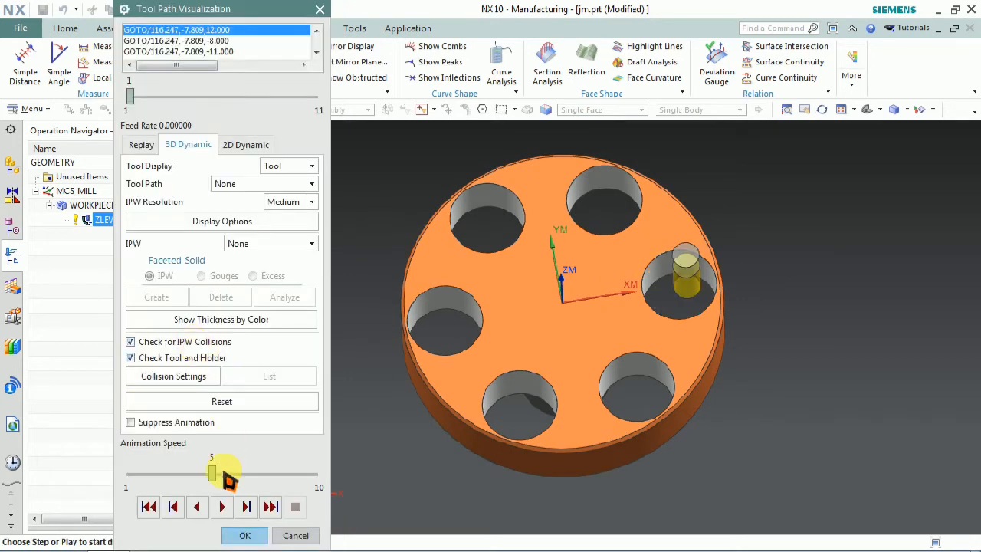
pyautogui.click(222, 507)
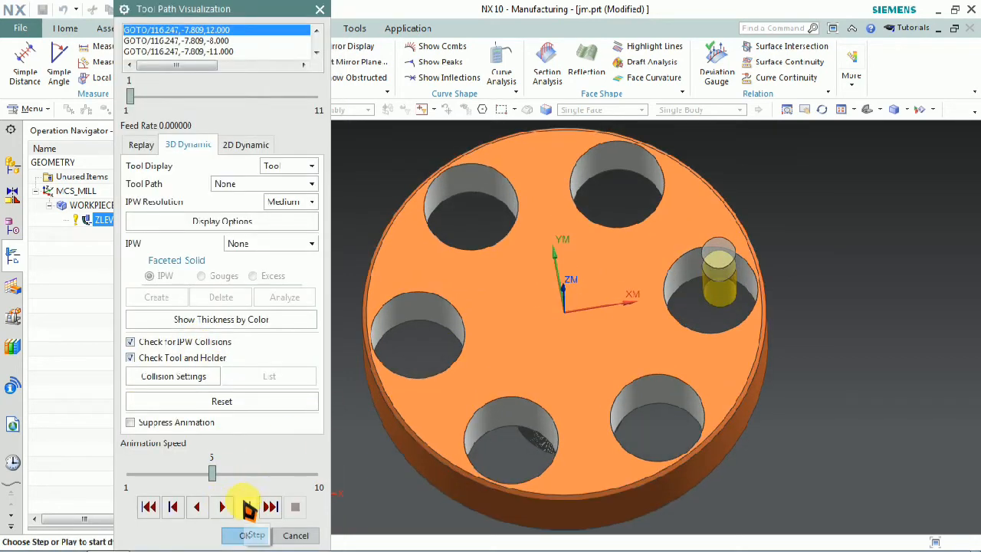
pyautogui.click(221, 507)
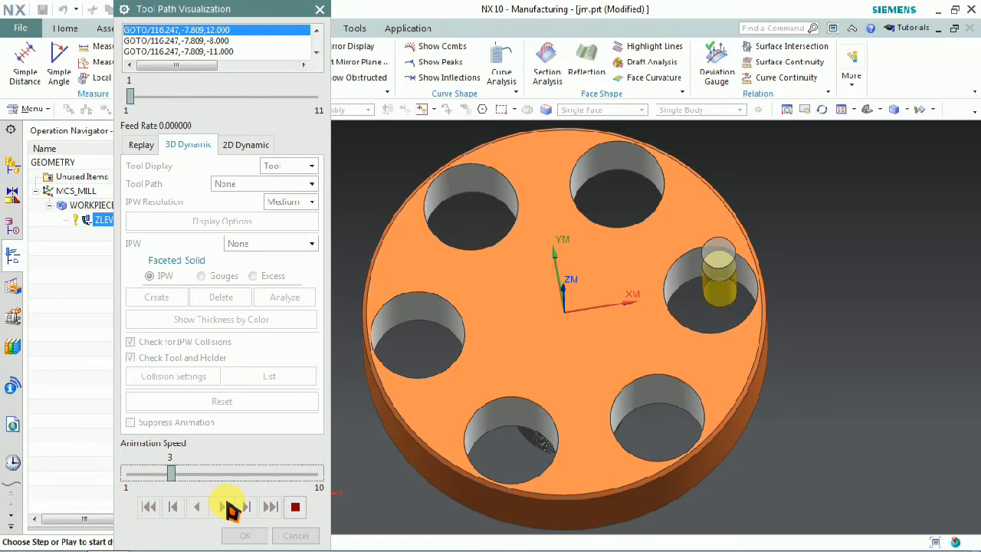
pyautogui.click(223, 507)
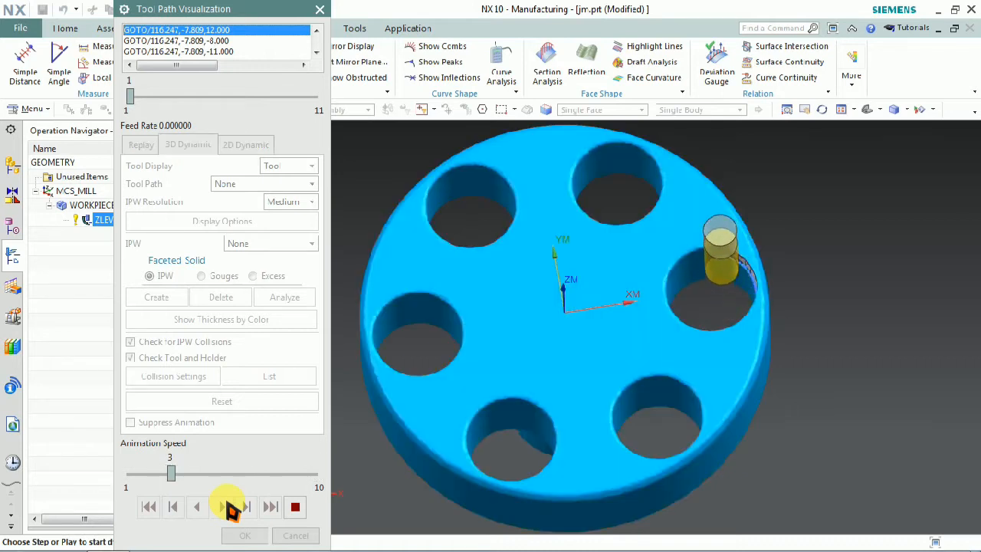
pyautogui.click(222, 507)
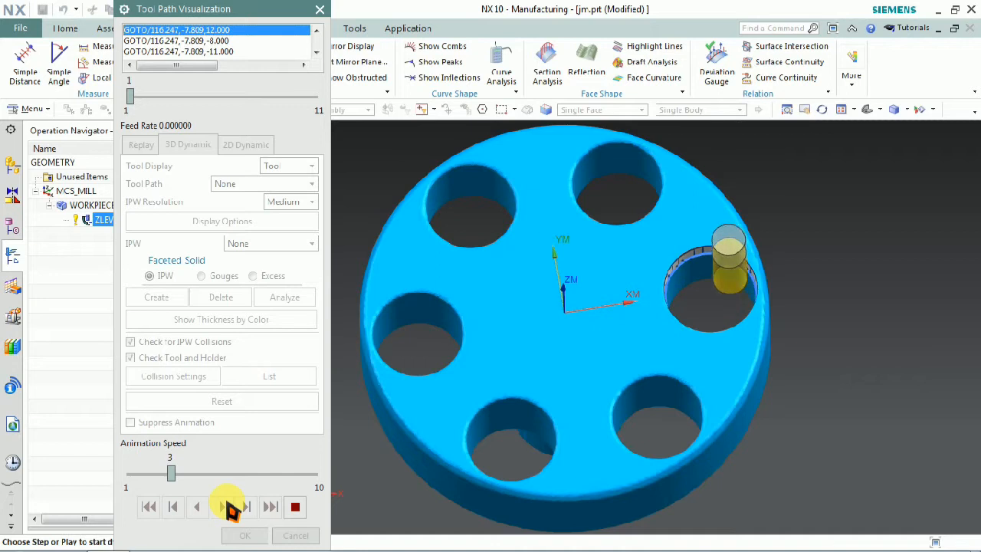
pyautogui.click(229, 506)
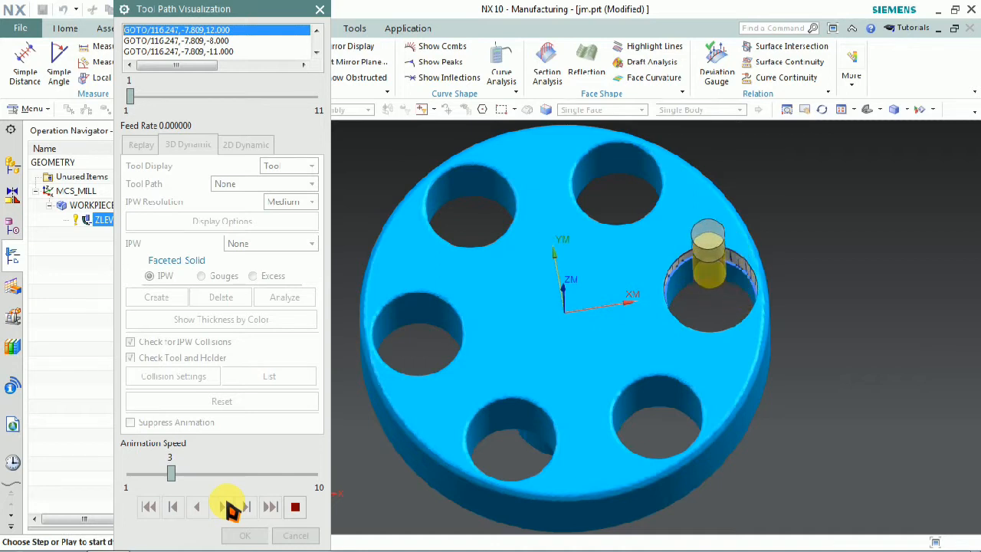
pyautogui.click(223, 507)
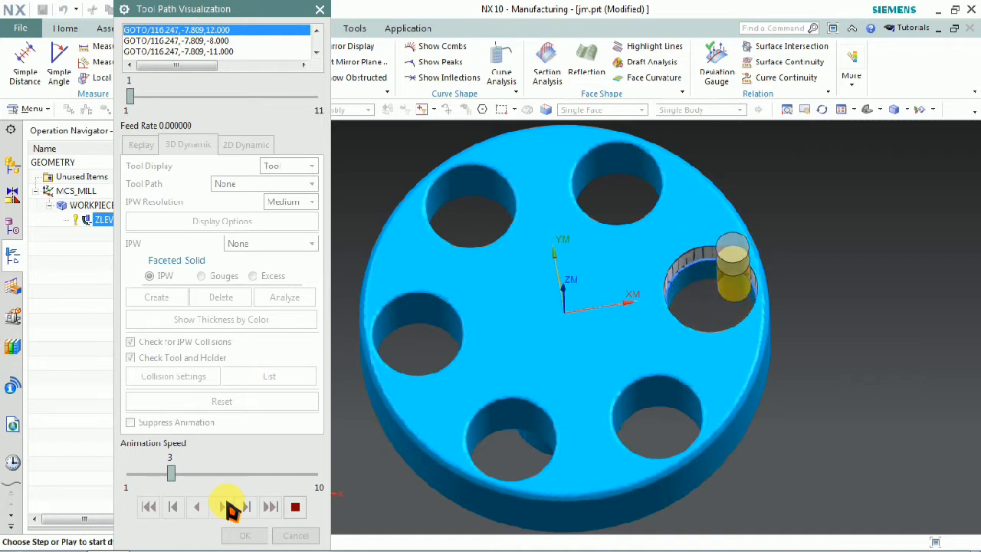
pyautogui.click(223, 507)
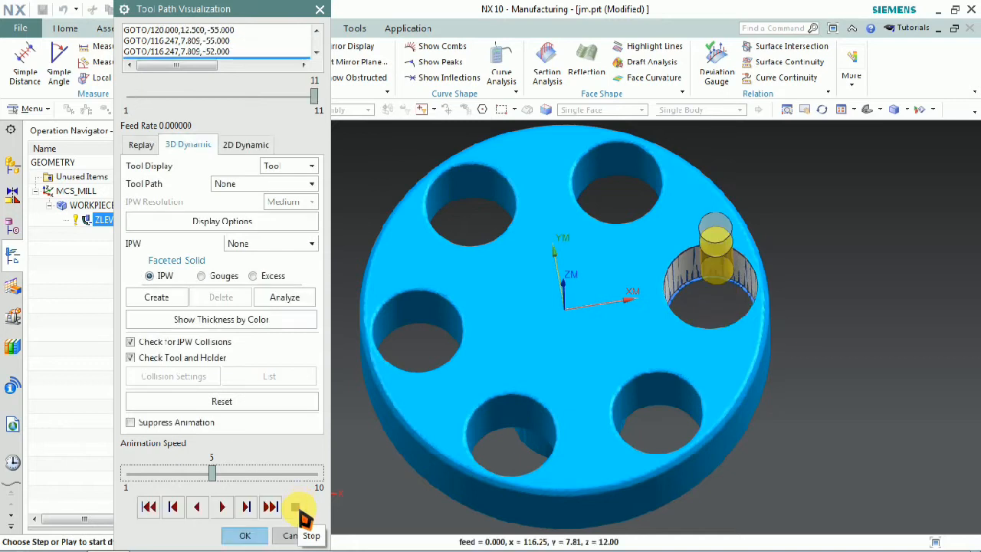
pyautogui.click(244, 535)
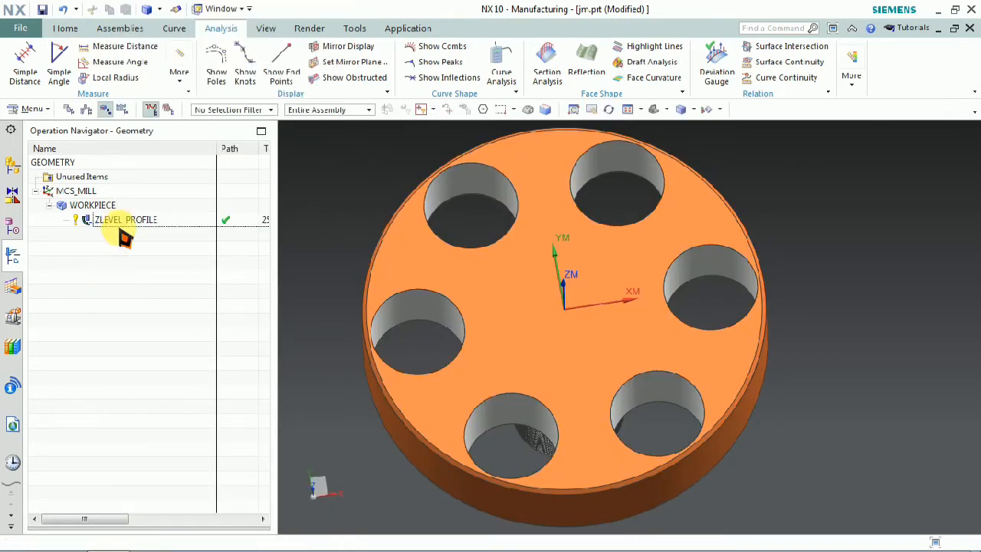
# Step: Select ZLEVEL_PROFILE in the Operation Navigator and open its right-click menu
pyautogui.click(125, 219)
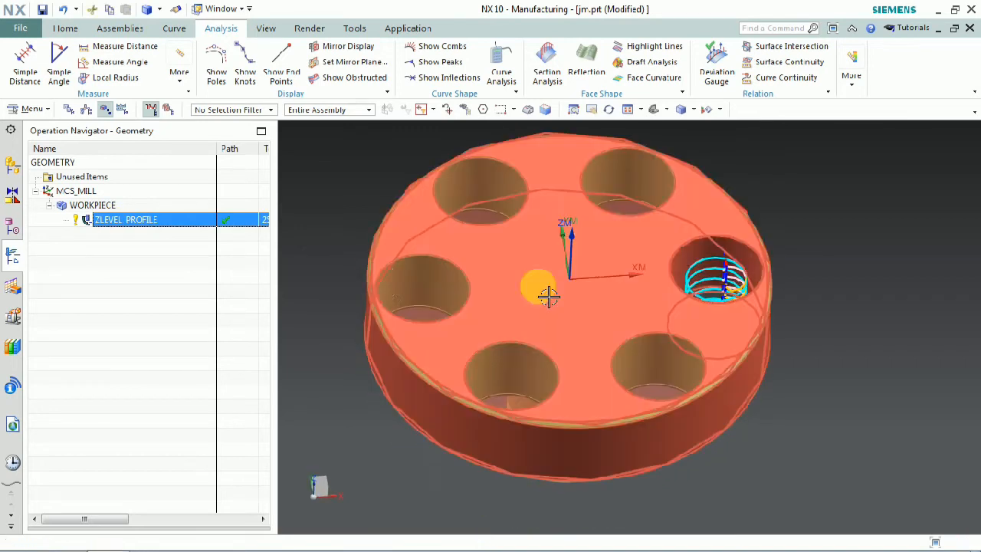
pyautogui.rightClick(126, 219)
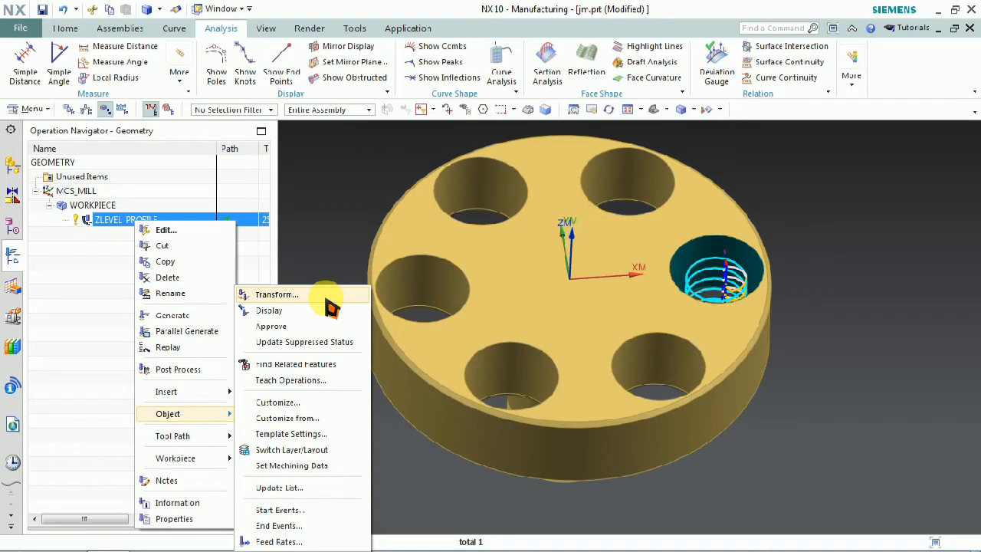
# Step: Transform ZLEVEL_PROFILE by Rotate About a Point at the disc centre, 60°, as a copy
pyautogui.click(277, 294)
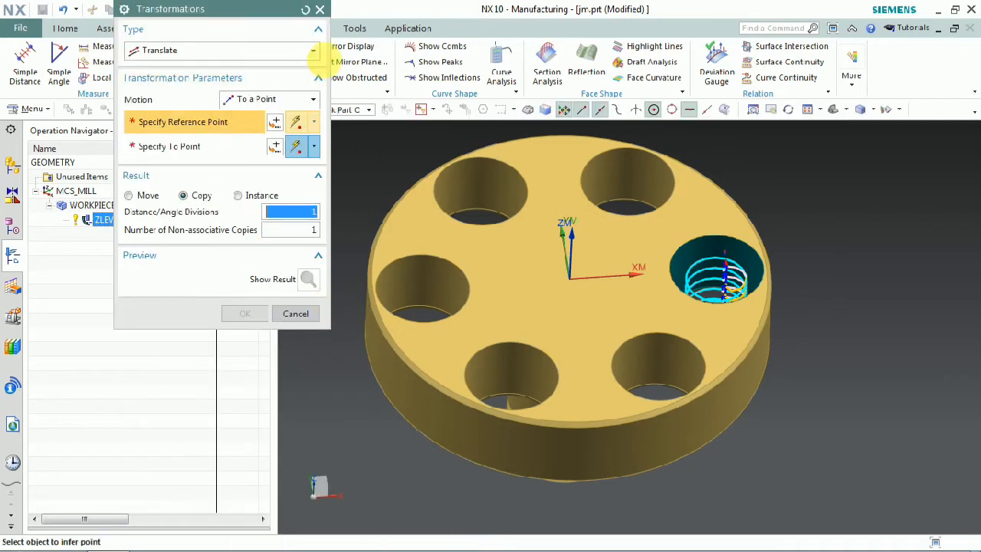
pyautogui.click(313, 50)
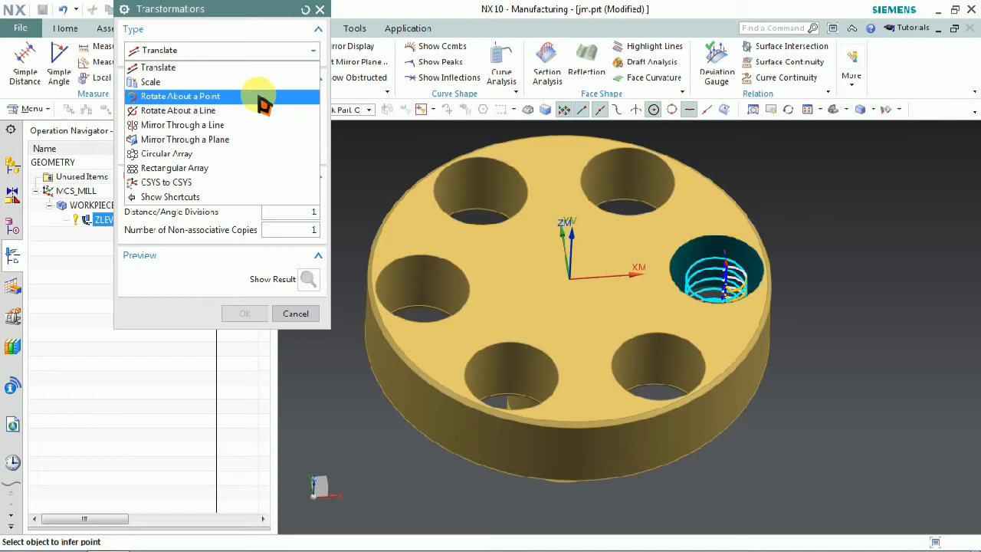
pyautogui.click(180, 96)
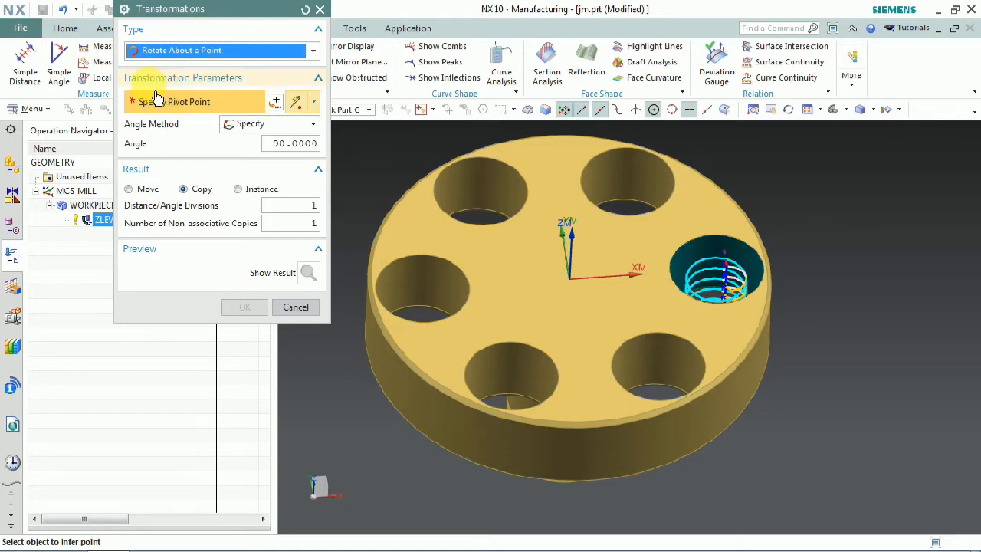
pyautogui.moveTo(233, 93)
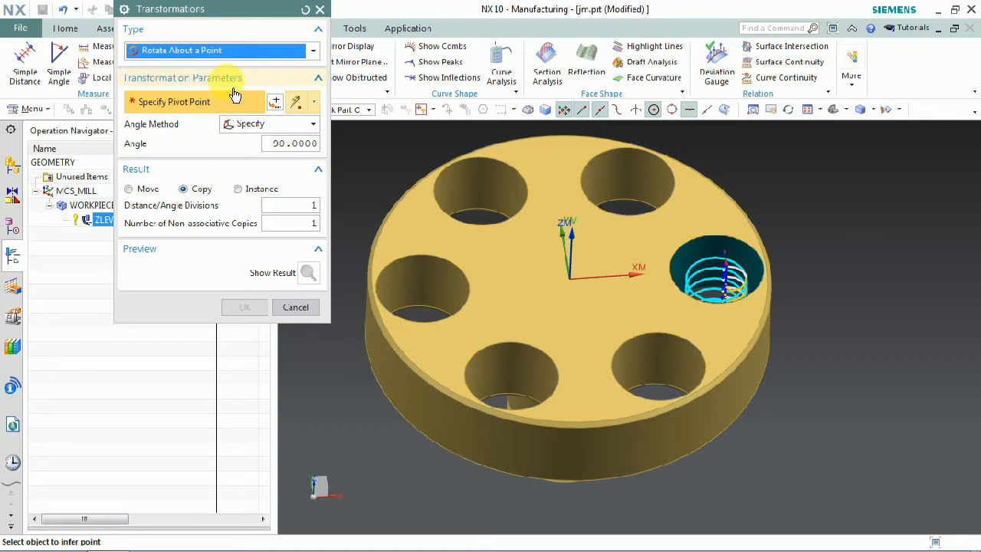
pyautogui.moveTo(142, 138)
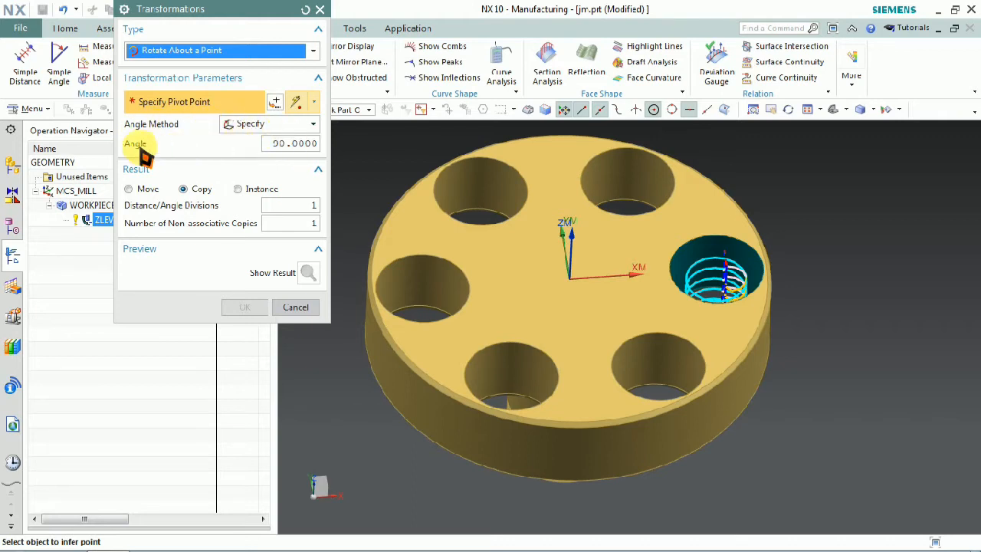
pyautogui.moveTo(150, 153)
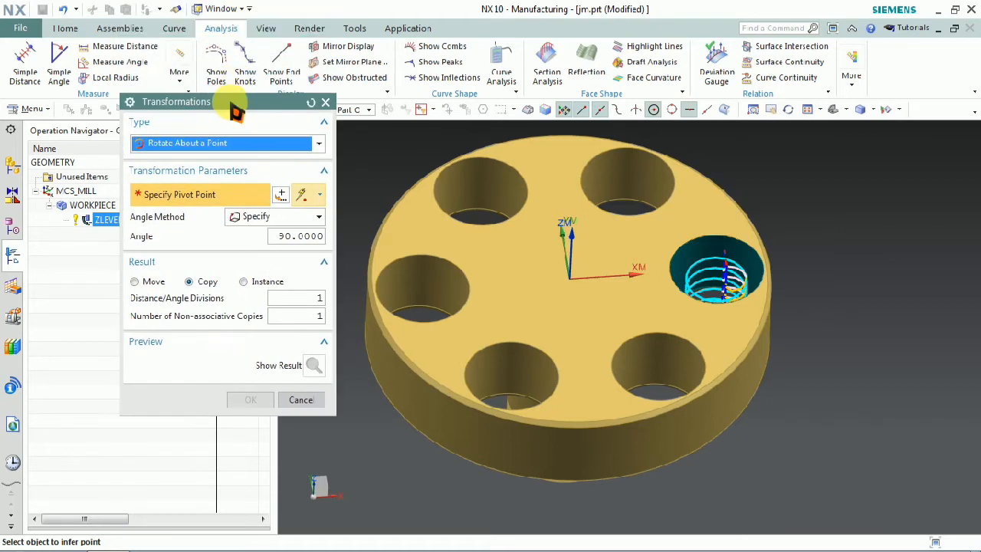
pyautogui.moveTo(755, 269)
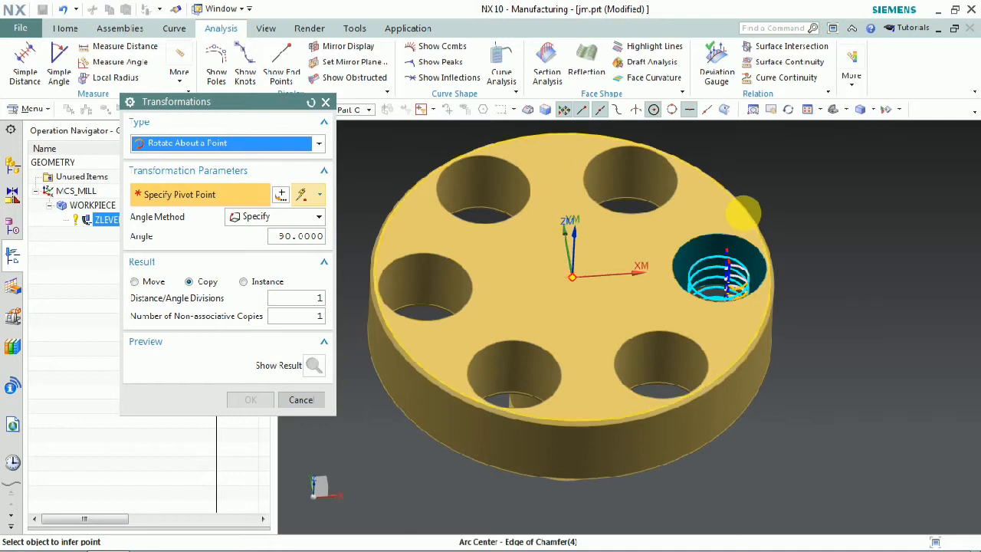
pyautogui.moveTo(755, 222)
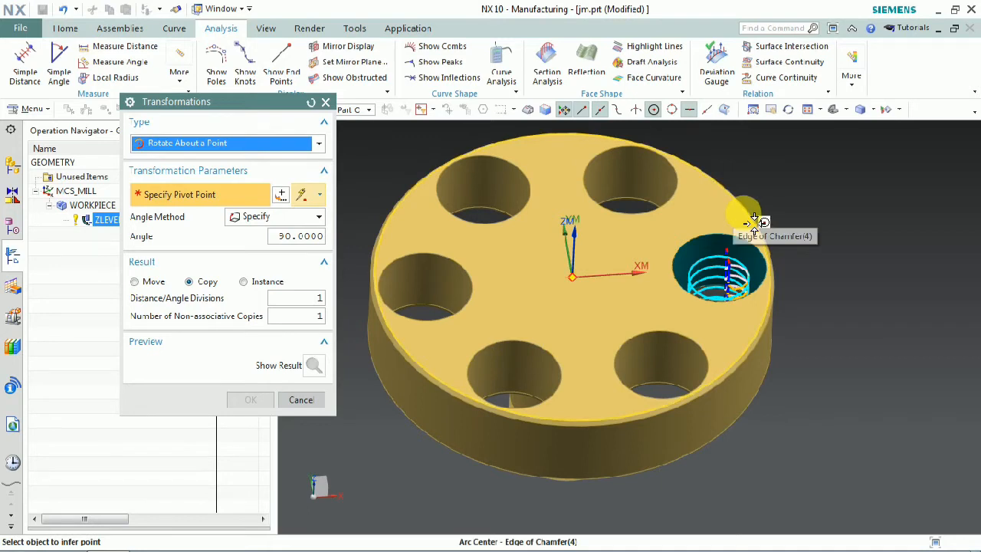
pyautogui.click(753, 217)
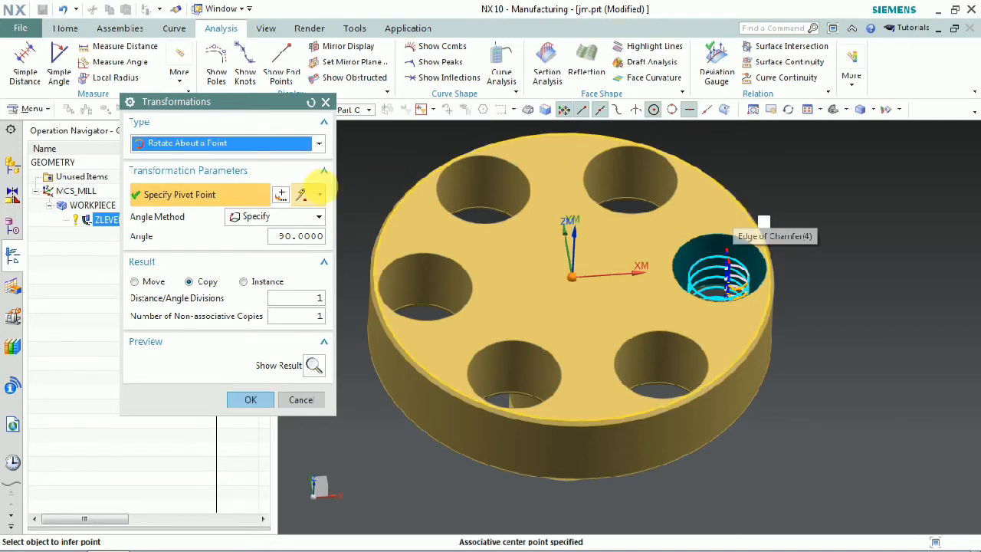
pyautogui.click(318, 216)
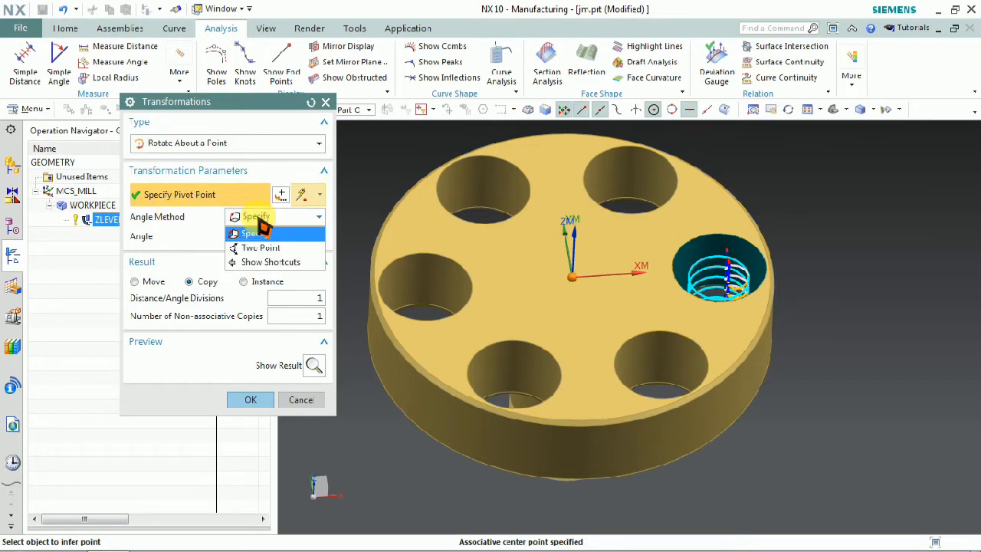
pyautogui.click(255, 217)
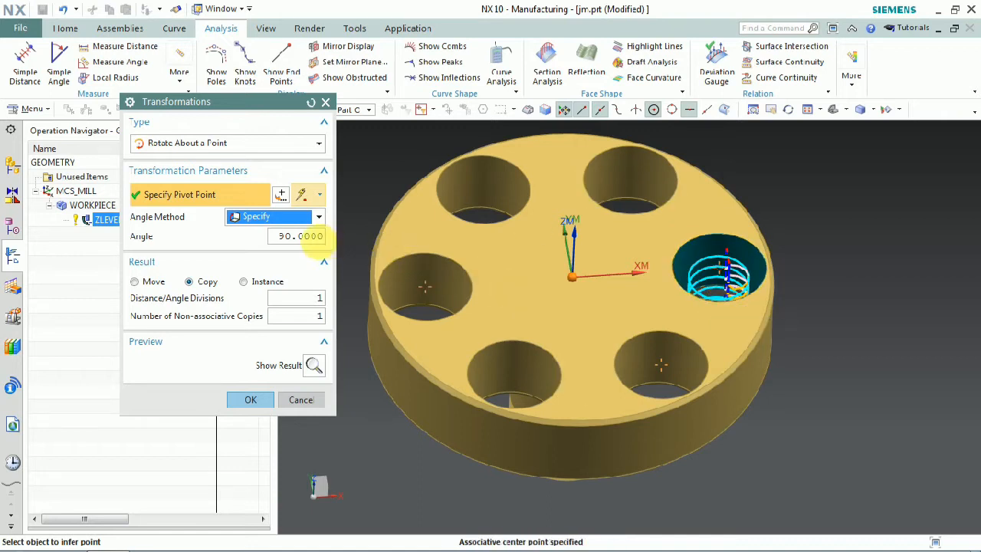
pyautogui.tripleClick(297, 236)
pyautogui.write('6')
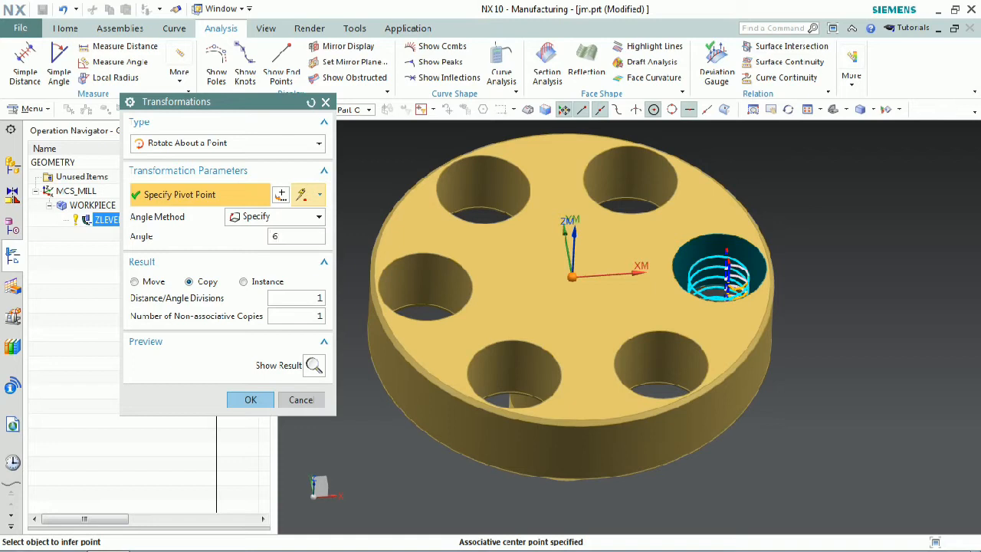
pyautogui.write('0.0000')
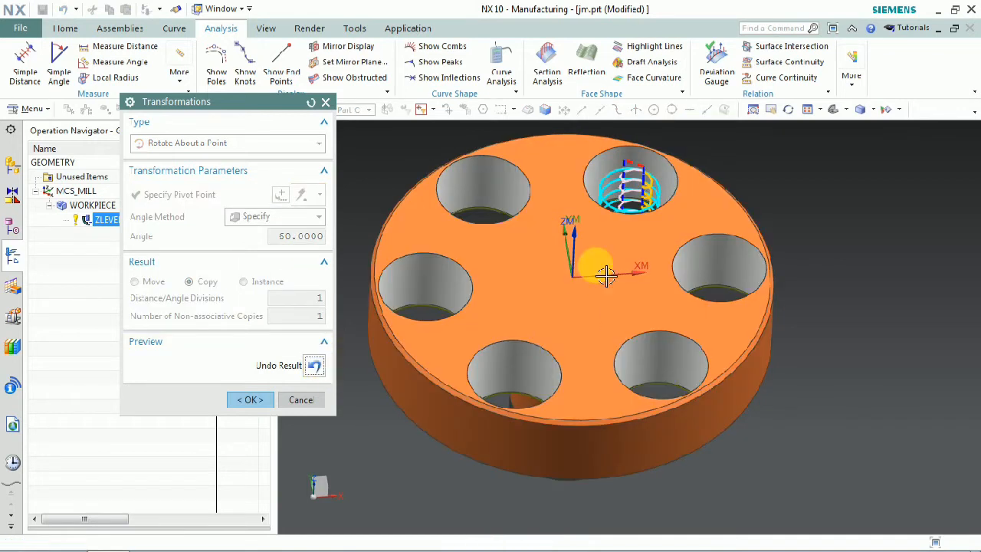
pyautogui.moveTo(690, 276)
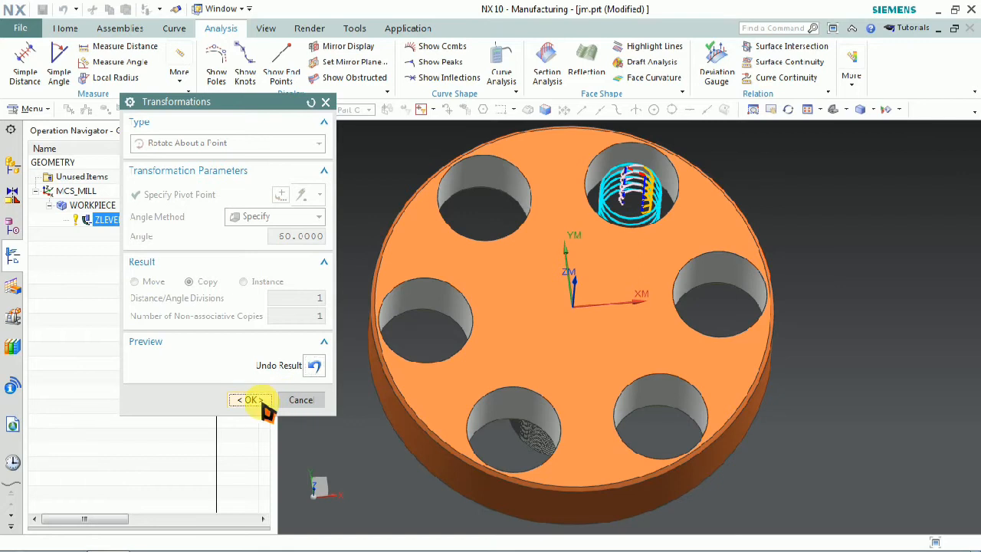
pyautogui.click(249, 399)
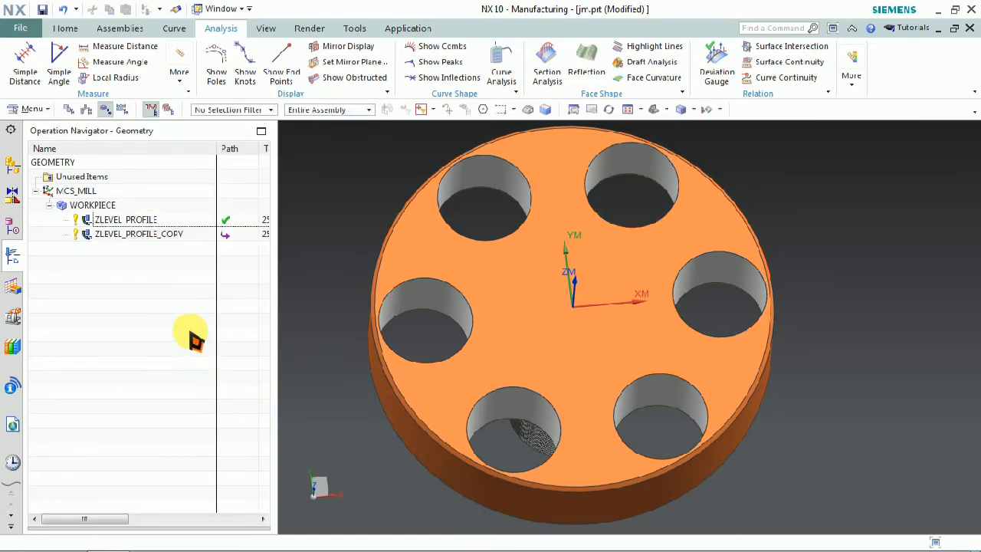
# Step: Reselect the original ZLEVEL_PROFILE and reopen Object > Transform on it
pyautogui.click(125, 220)
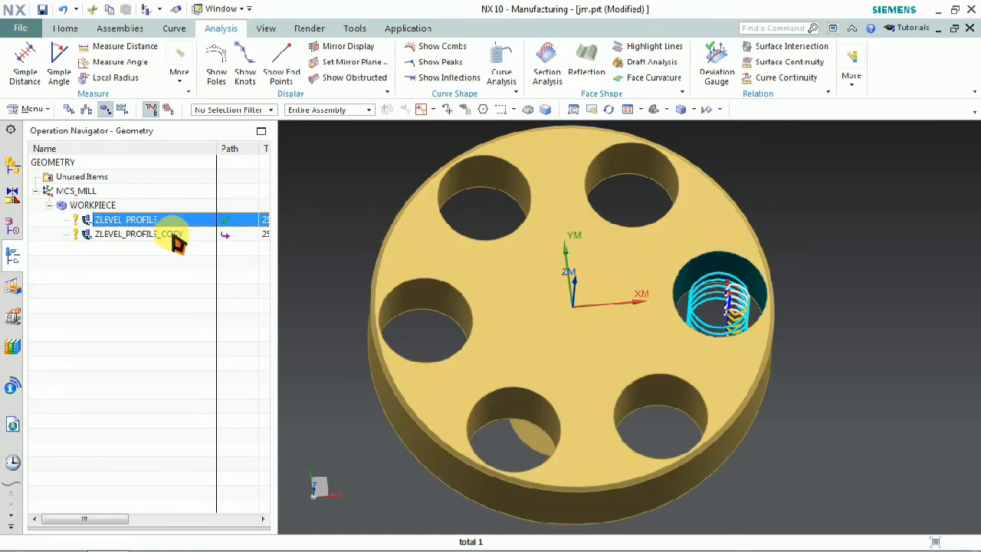
pyautogui.click(138, 234)
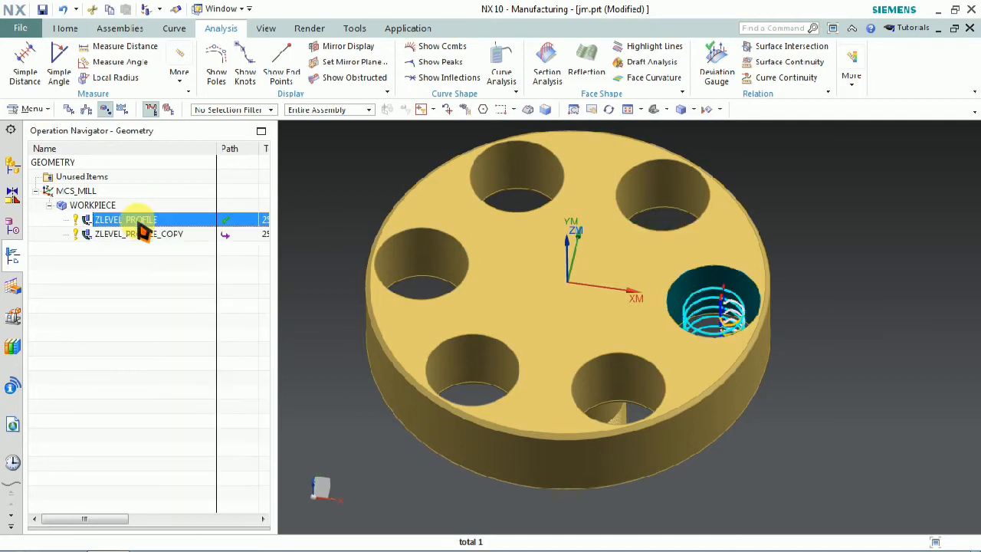
pyautogui.rightClick(125, 219)
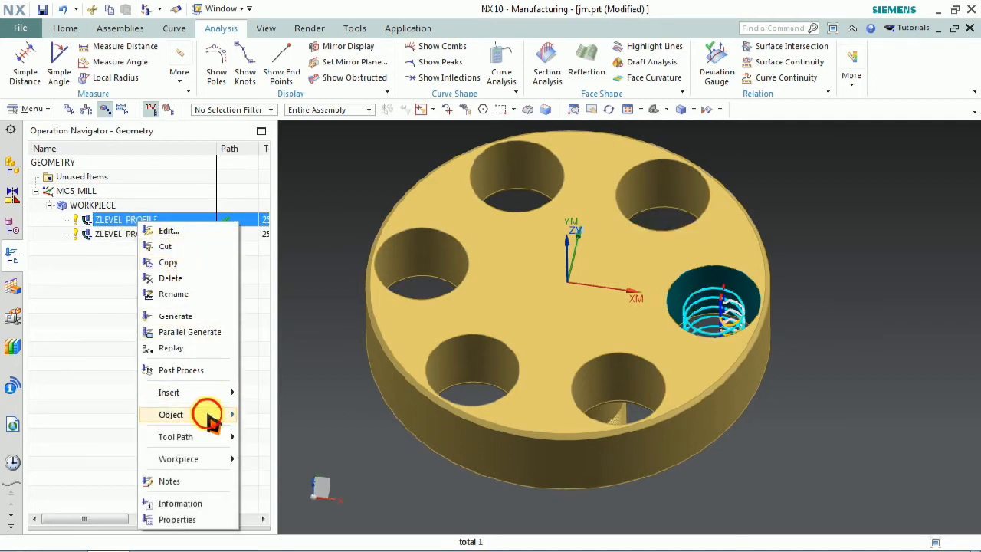
pyautogui.click(171, 414)
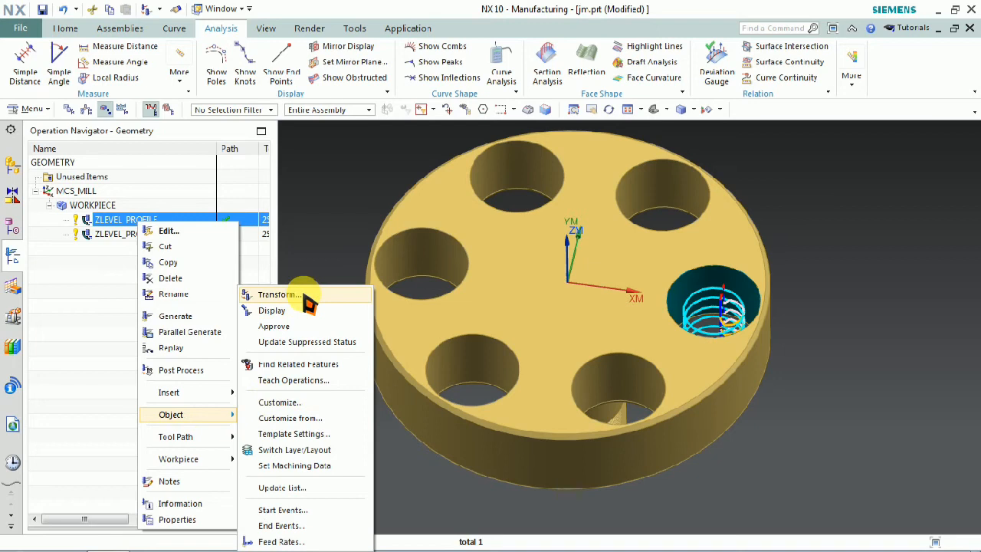
pyautogui.click(278, 295)
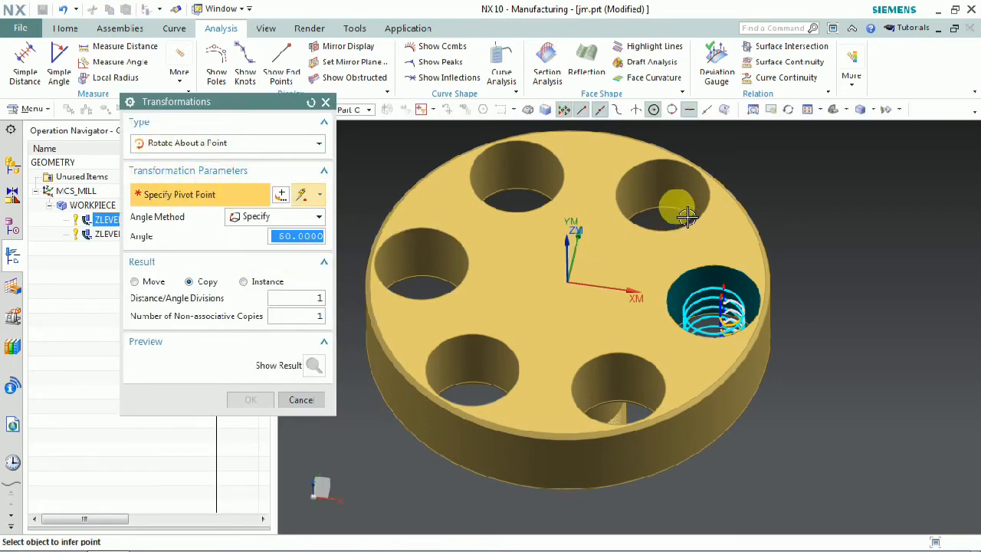
# Step: Pivot at the disc centre, preview, and confirm five 60° rotated copies
pyautogui.click(663, 196)
pyautogui.write('4')
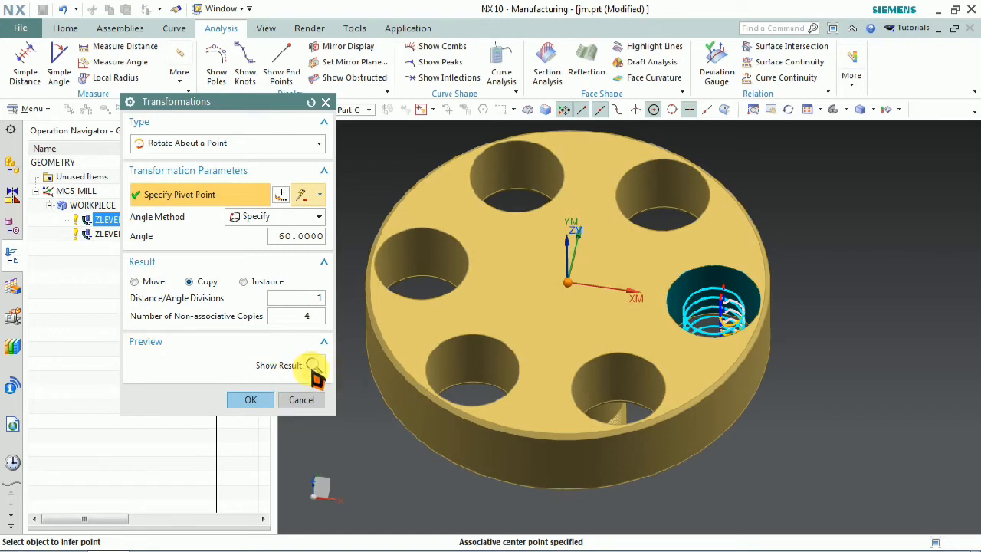
pyautogui.click(314, 365)
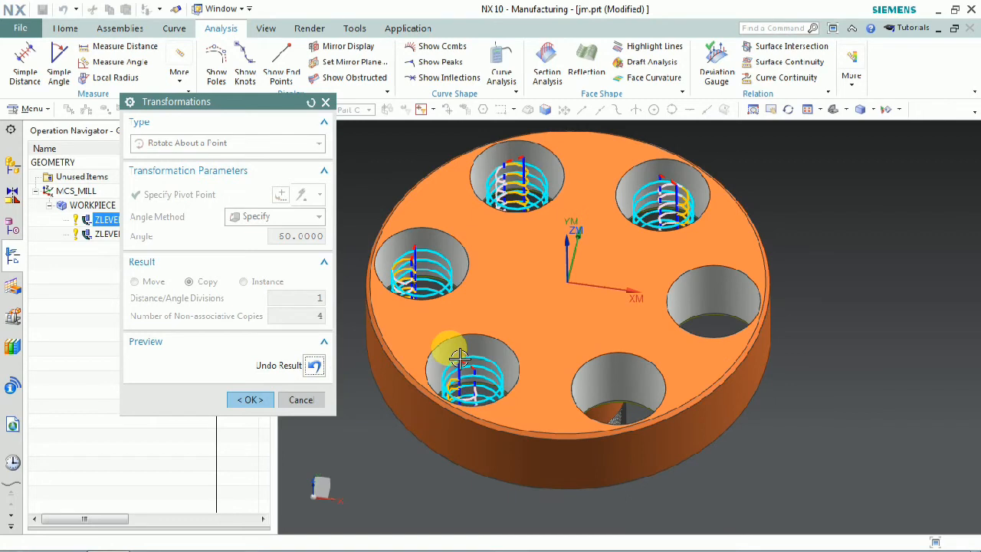
pyautogui.moveTo(563, 376)
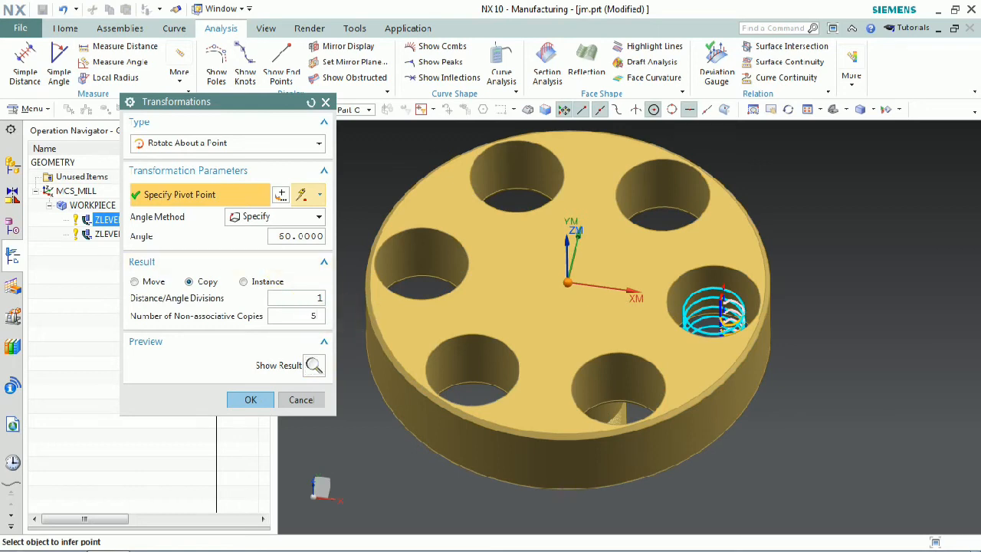
pyautogui.click(314, 365)
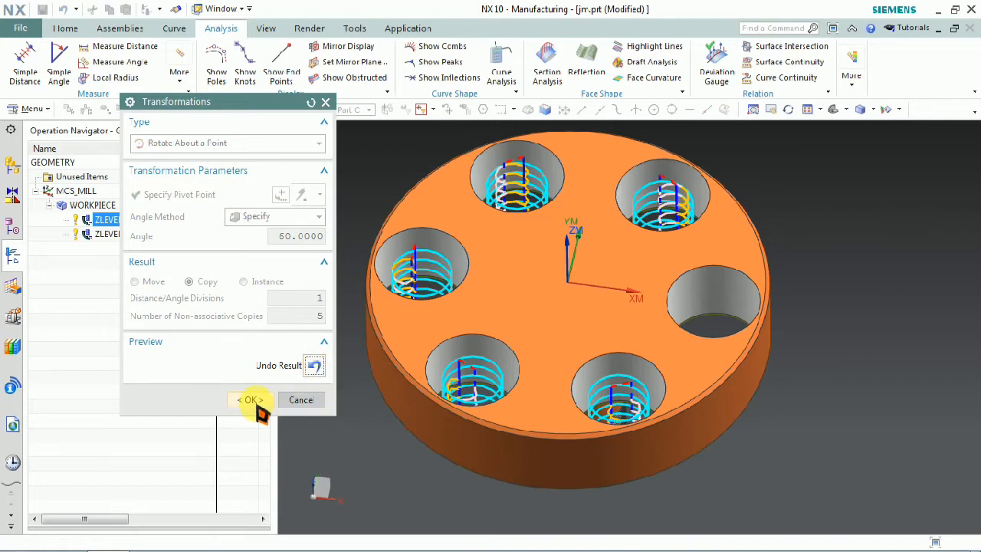
pyautogui.click(246, 399)
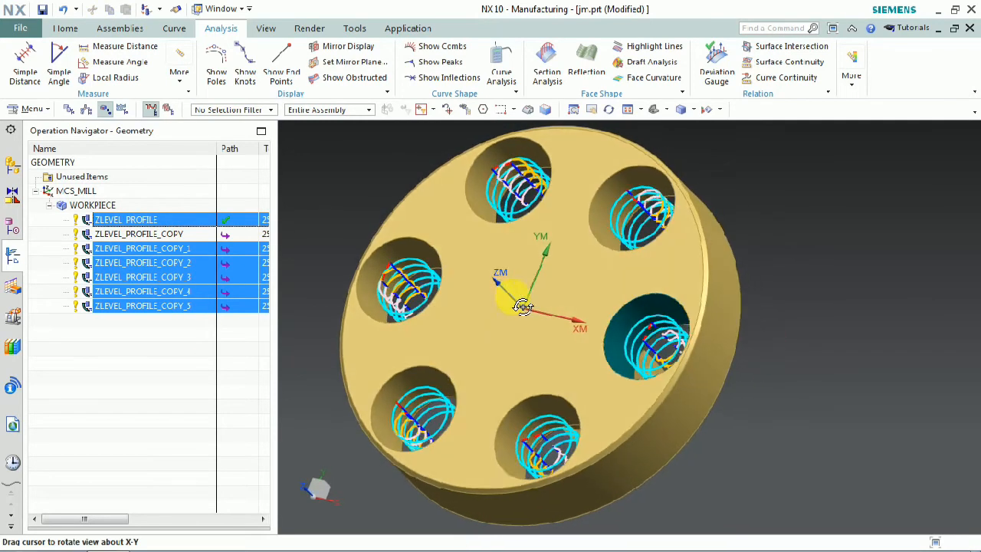
# Step: Open Tool Path Verify for the six selected Z-level operations
pyautogui.moveTo(523, 306); pyautogui.dragTo(531, 299)
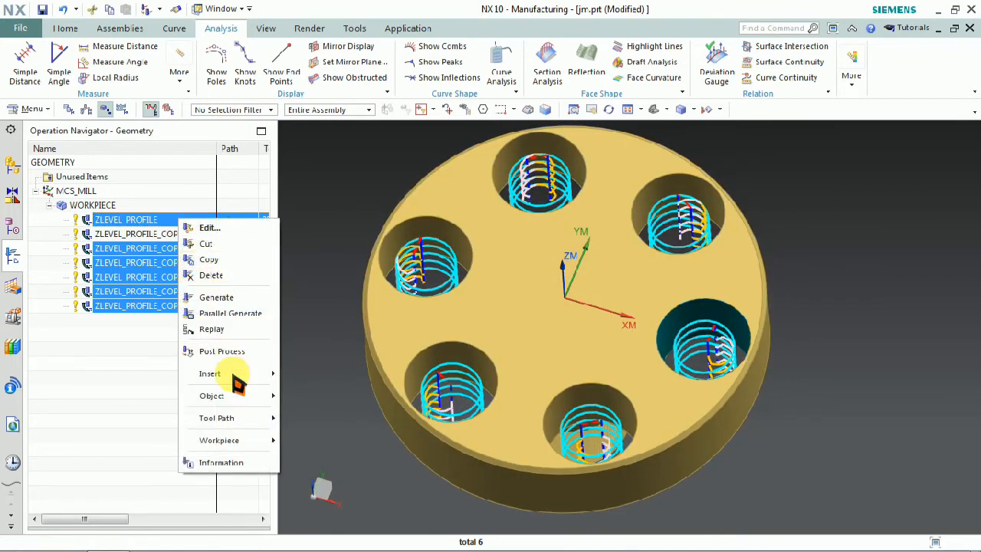
pyautogui.click(211, 328)
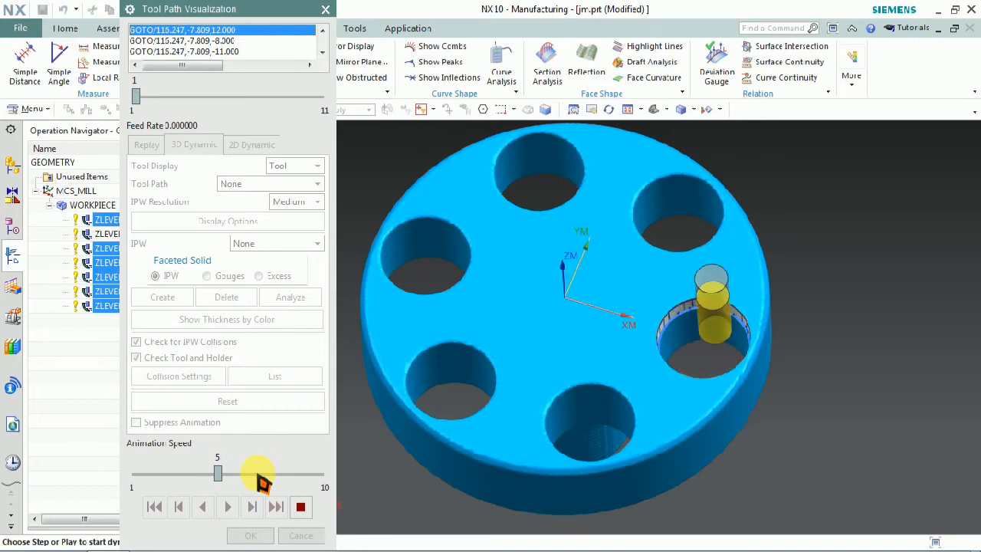
# Step: Raise animation speed, play the cut through all six holes, and close verification
pyautogui.moveTo(218, 473); pyautogui.dragTo(237, 473)
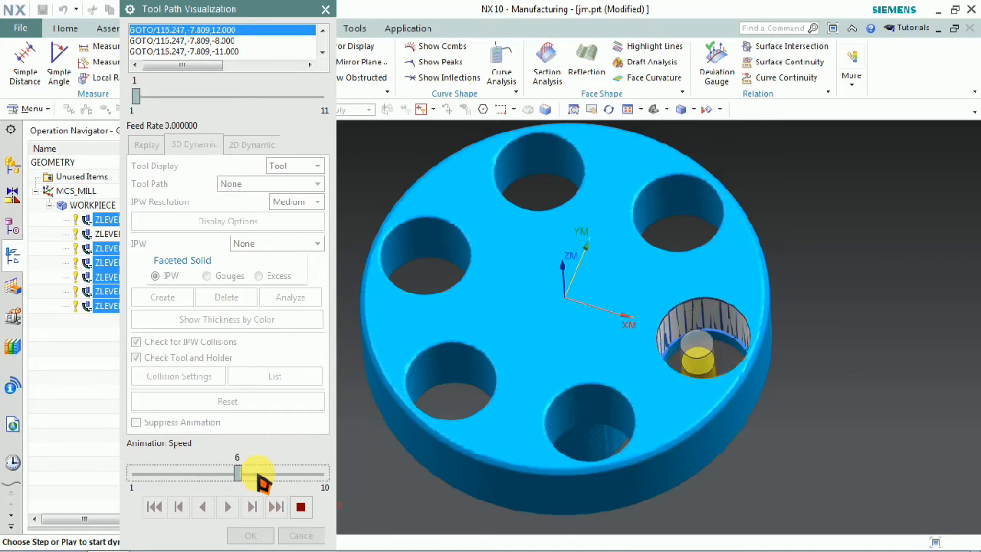
pyautogui.click(228, 507)
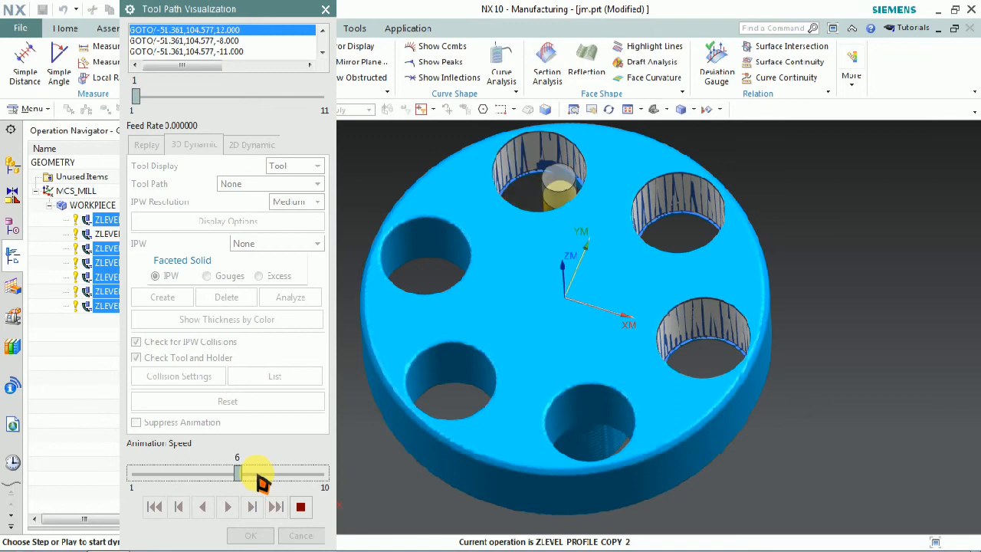
pyautogui.click(228, 506)
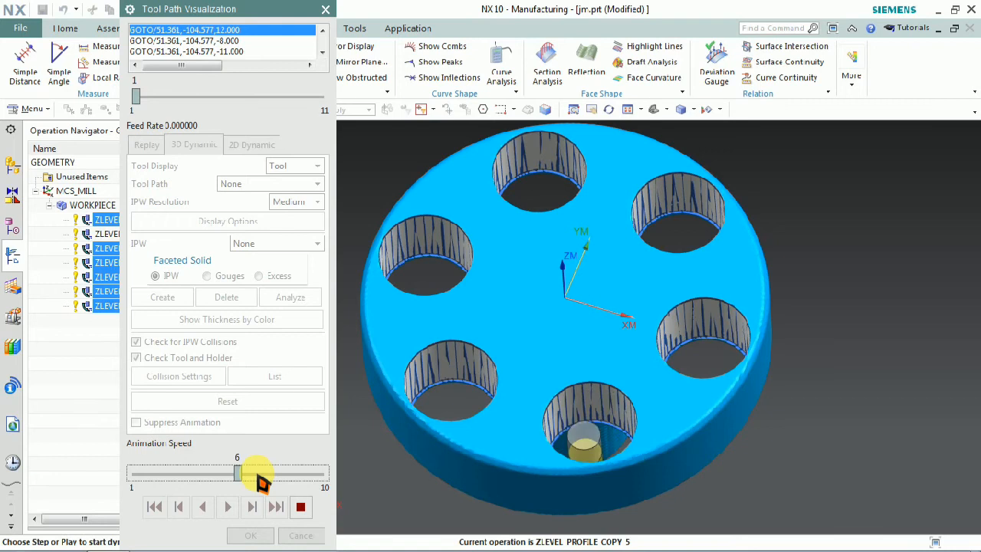
pyautogui.click(227, 507)
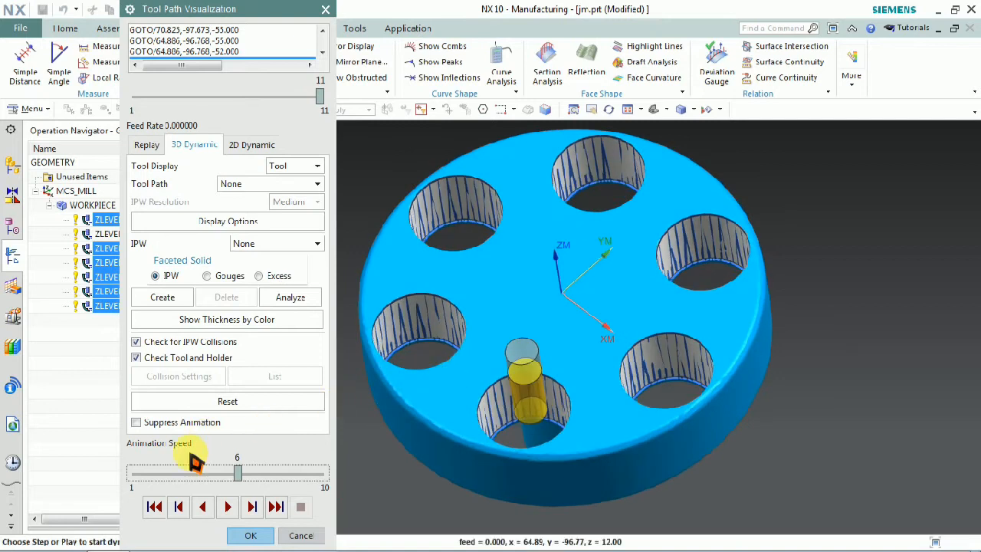
pyautogui.click(249, 535)
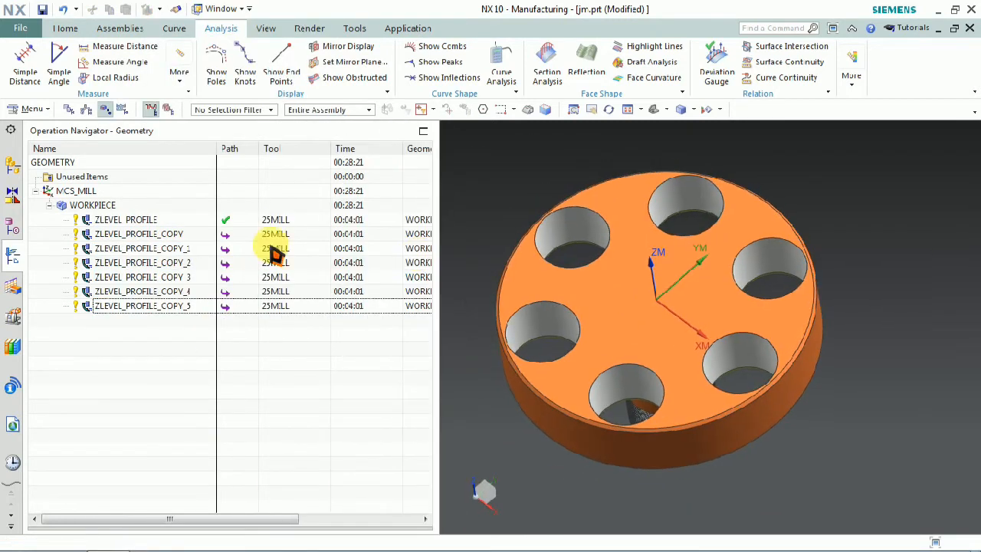
# Step: Delete the transformation from ZLEVEL_PROFILE_COPY and compare its toolpath with the original
pyautogui.click(138, 234)
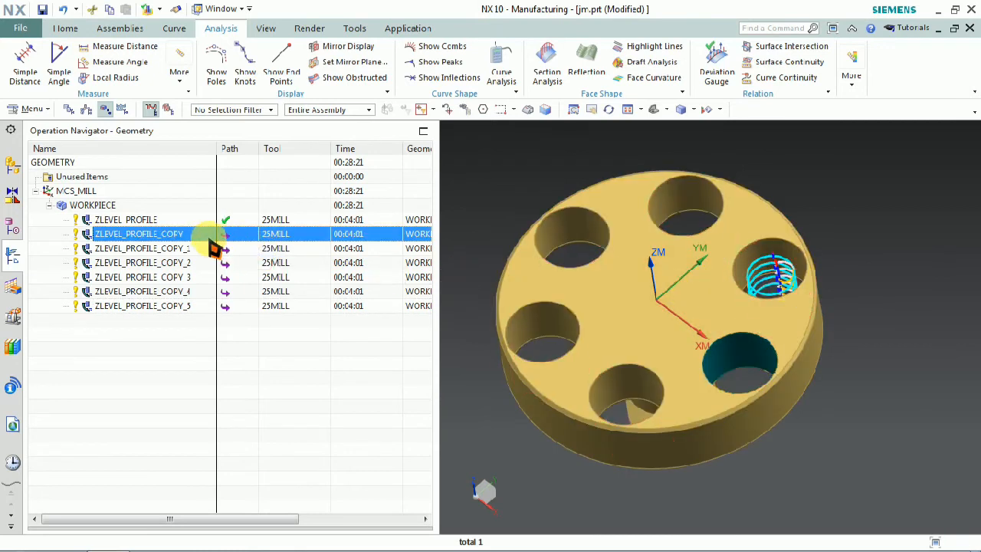
pyautogui.rightClick(139, 234)
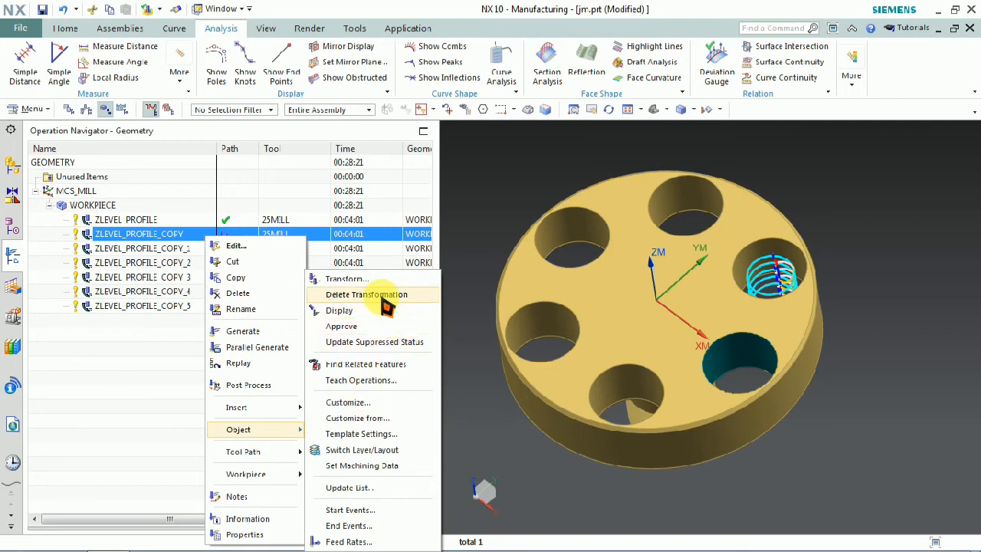
pyautogui.click(367, 294)
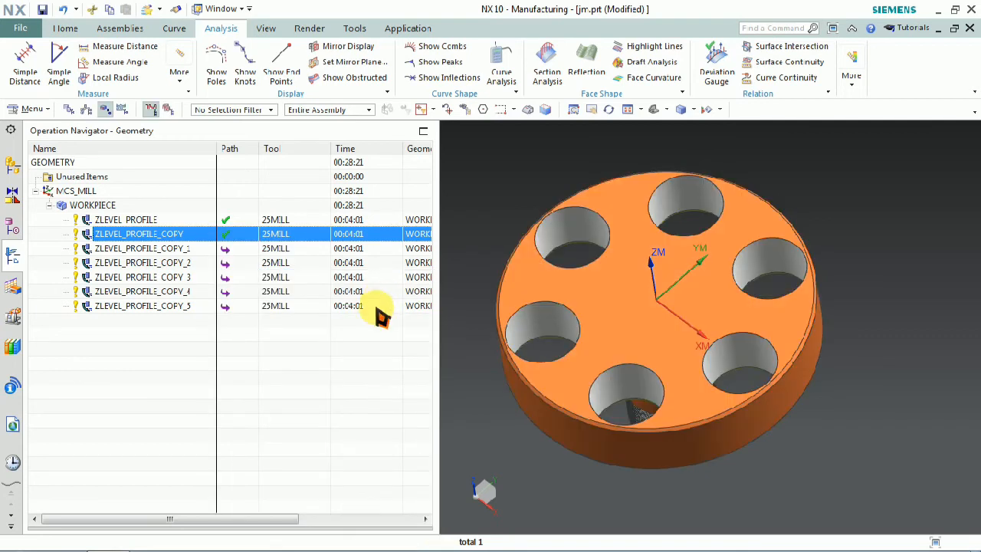
pyautogui.click(126, 220)
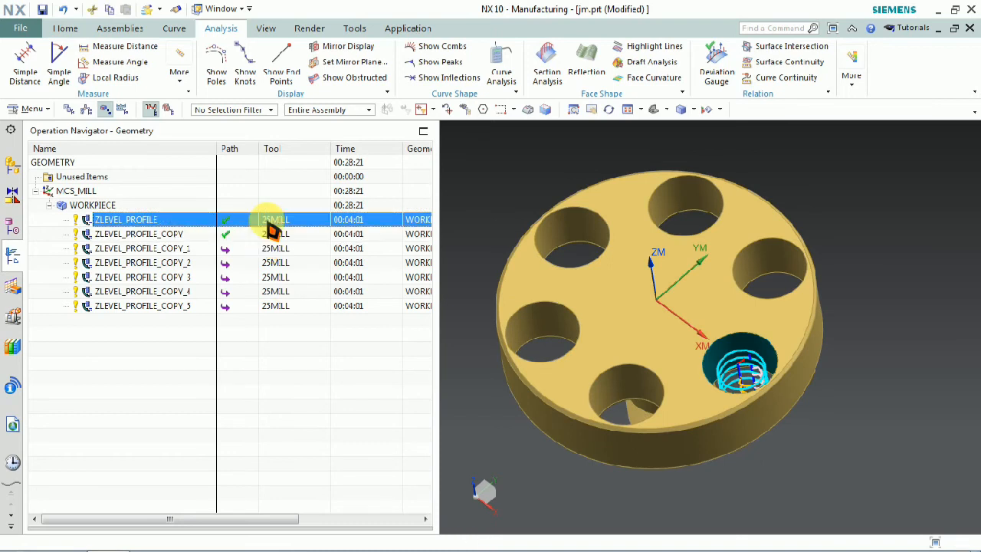
pyautogui.click(138, 234)
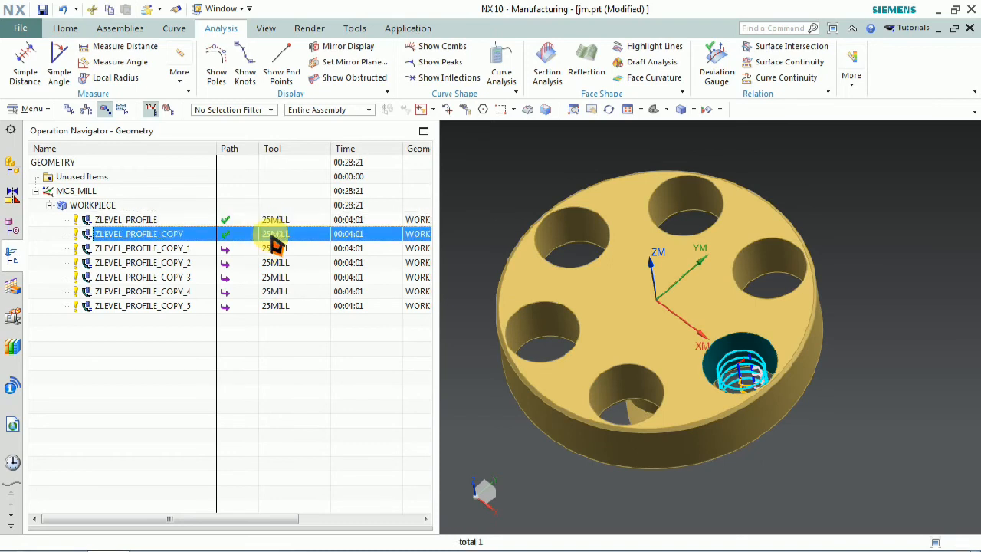
# Step: Open actions for ZLEVEL_PROFILE_COPY_1, then select COPY_5 to view its toolpath
pyautogui.click(142, 247)
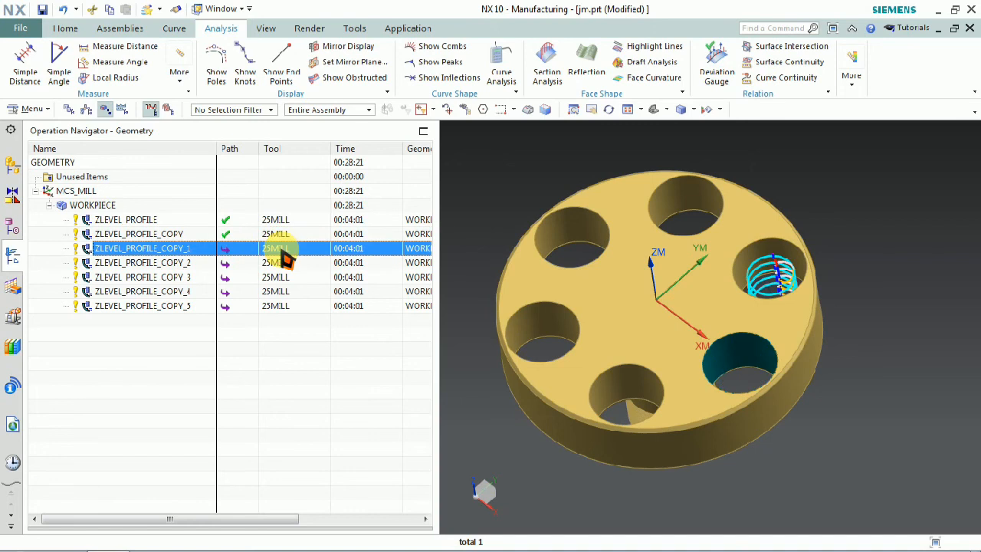
pyautogui.rightClick(143, 248)
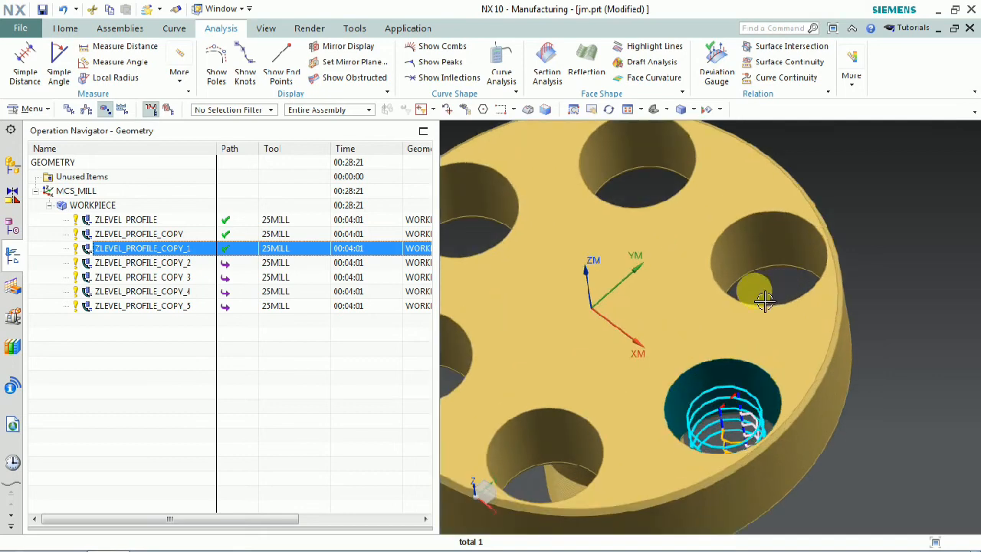
pyautogui.moveTo(571, 280)
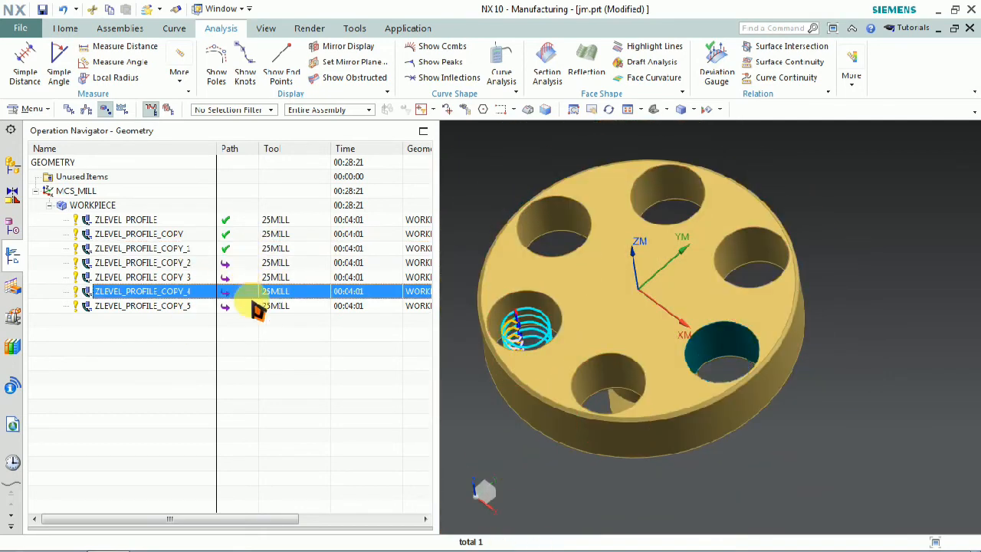
pyautogui.click(142, 306)
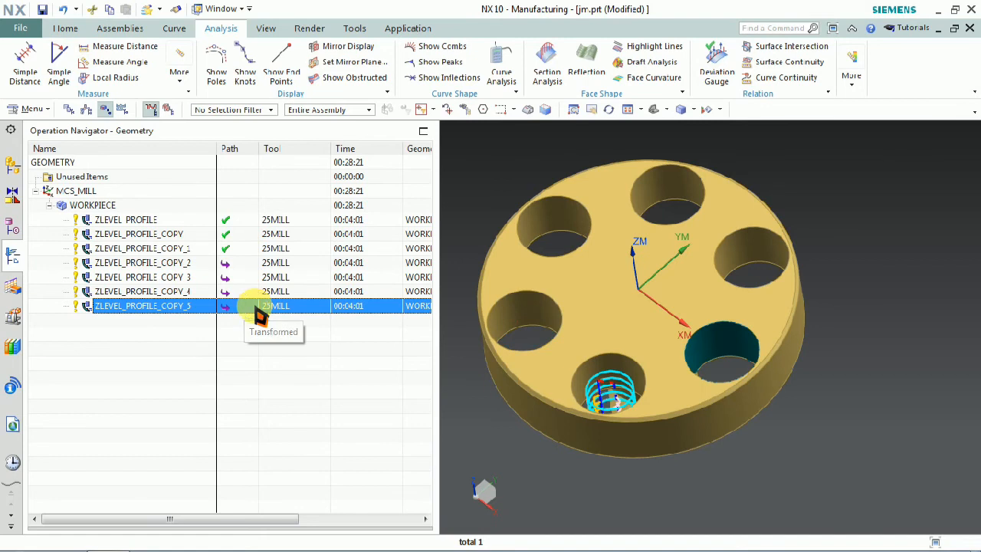
# Step: Edit ZLEVEL_PROFILE_COPY_5 and regenerate its toolpath, now taking 00:01:37
pyautogui.rightClick(142, 306)
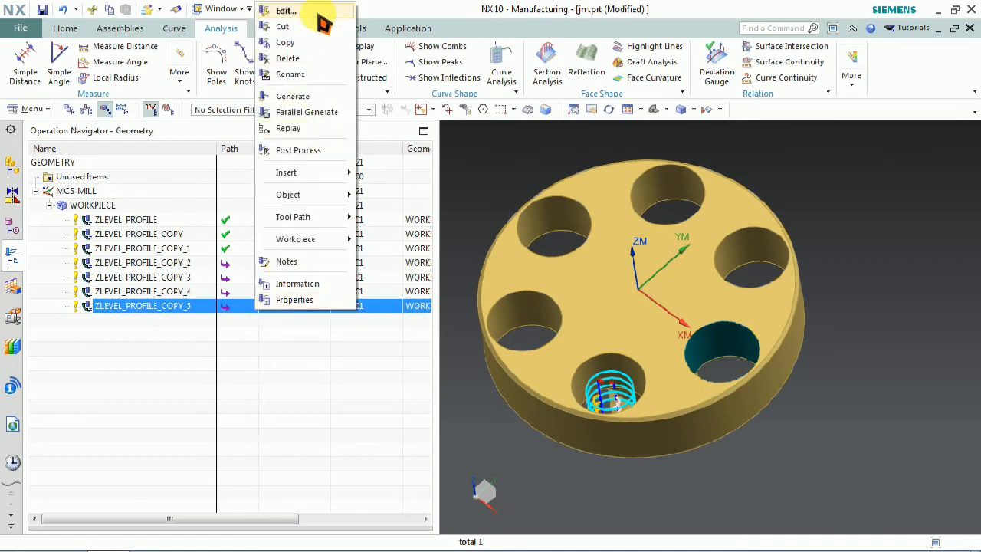
pyautogui.click(285, 10)
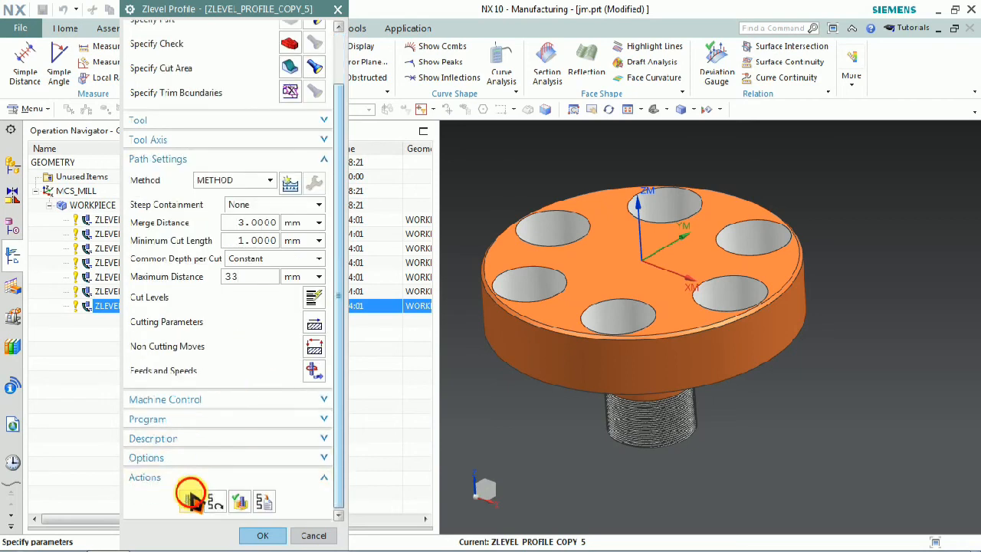
pyautogui.click(191, 501)
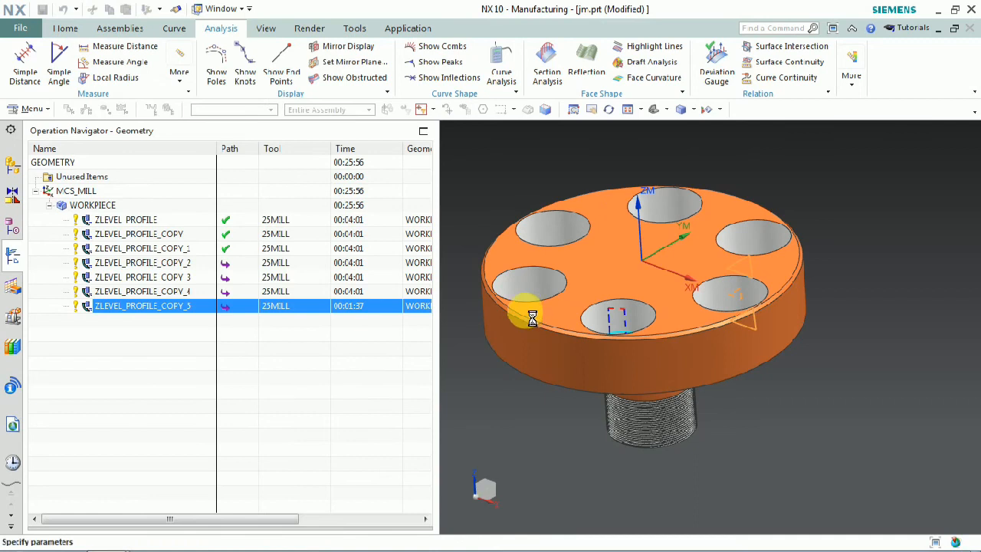
# Step: Orbit the see-through disc to compare the COPY_5 toolpath with the original ZLEVEL_PROFILE
pyautogui.doubleClick(142, 305)
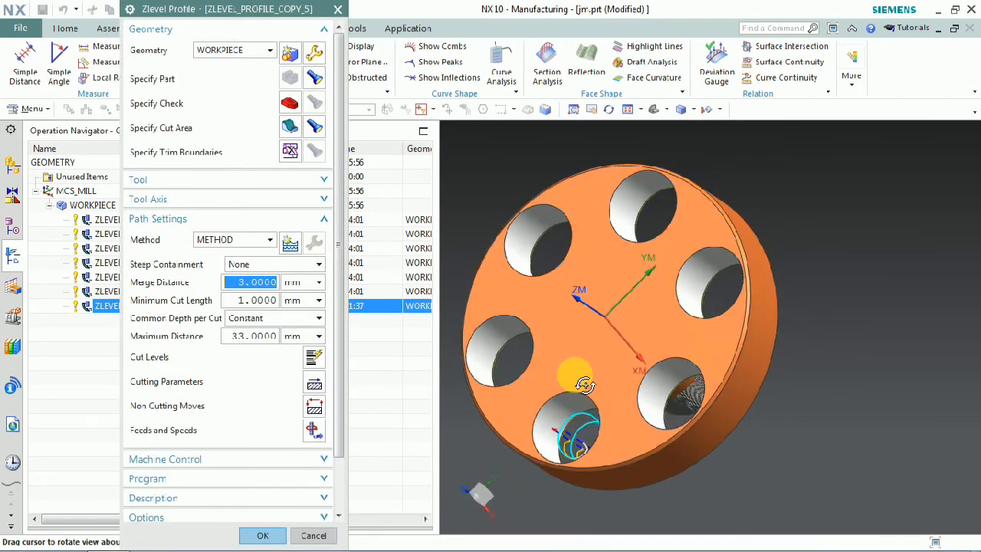
pyautogui.moveTo(586, 387); pyautogui.dragTo(625, 453)
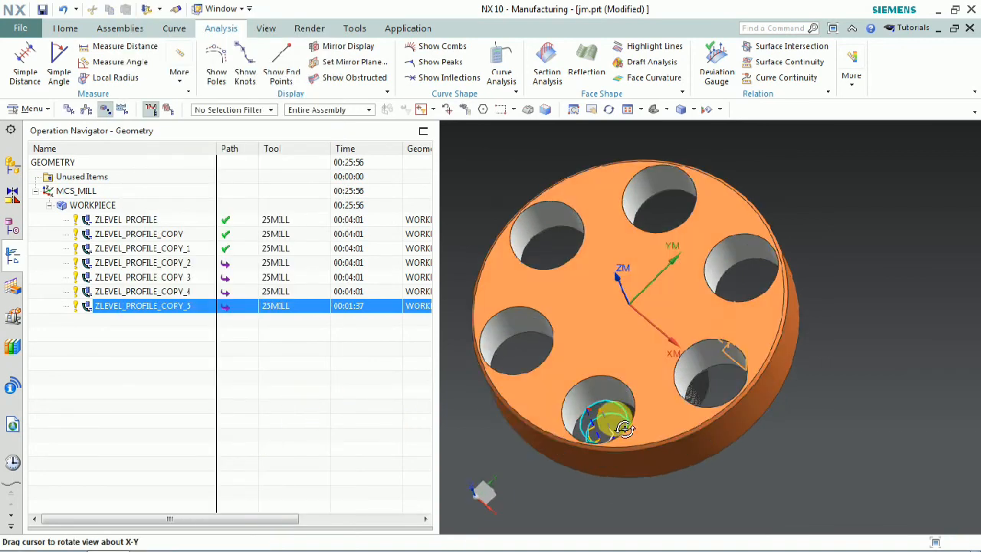
pyautogui.moveTo(624, 428); pyautogui.dragTo(606, 360)
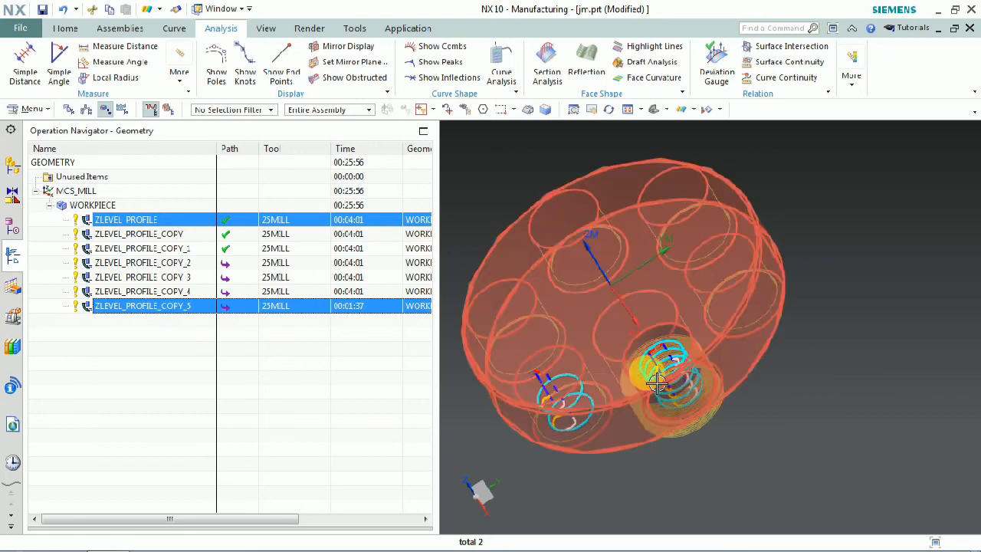
pyautogui.moveTo(660, 383); pyautogui.dragTo(652, 376)
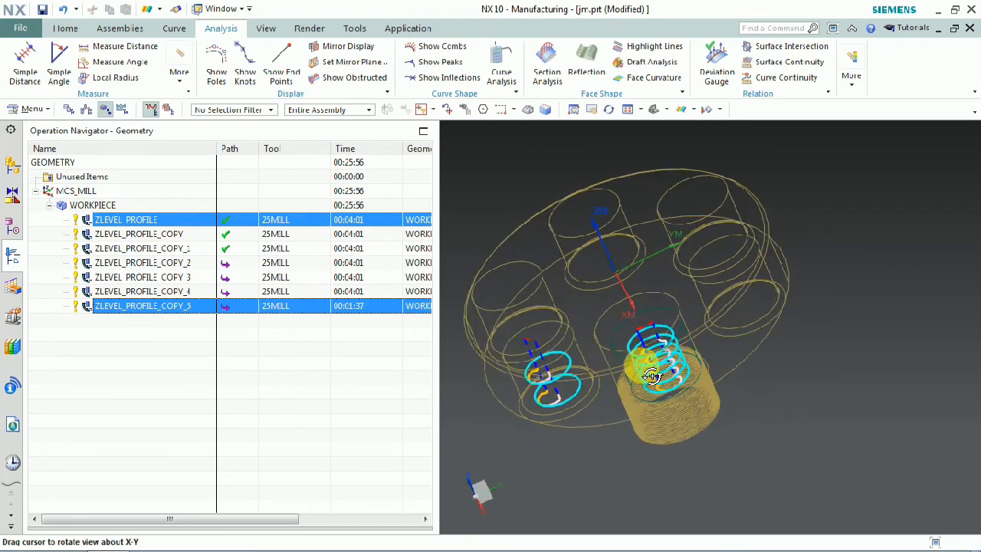
pyautogui.moveTo(651, 375); pyautogui.dragTo(636, 381)
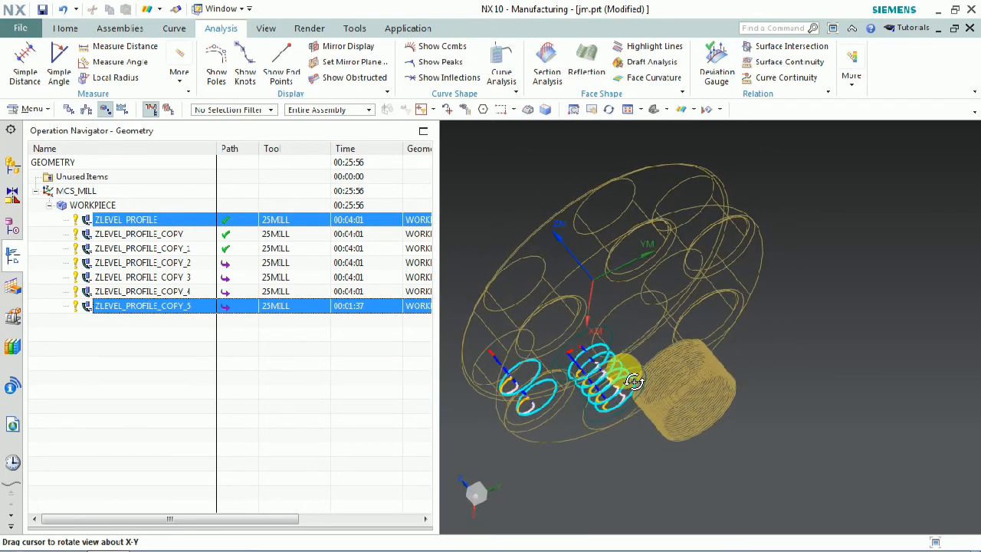
pyautogui.moveTo(637, 382); pyautogui.dragTo(648, 387)
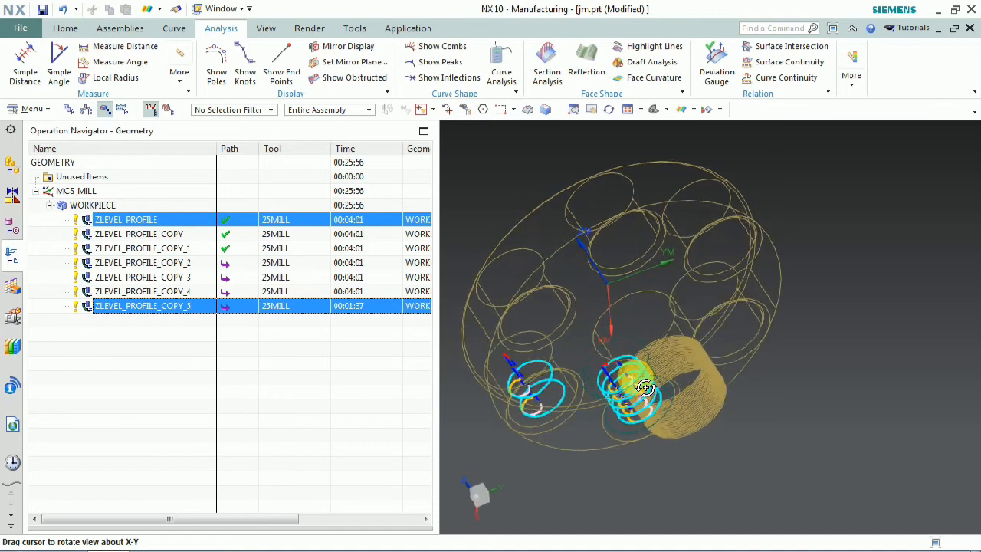